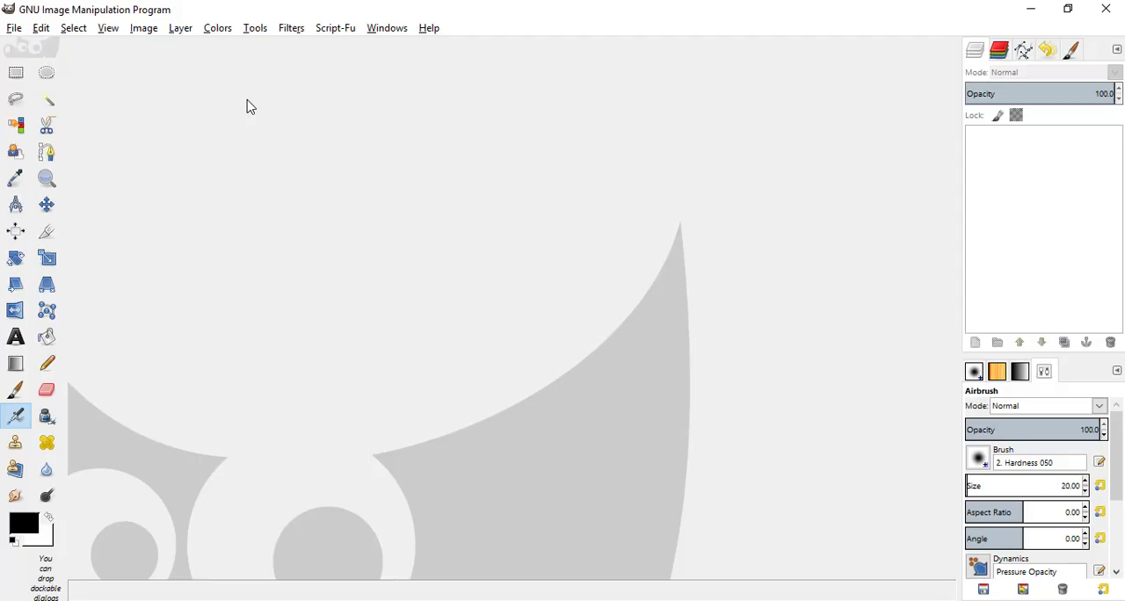
pyautogui.moveTo(173, 145)
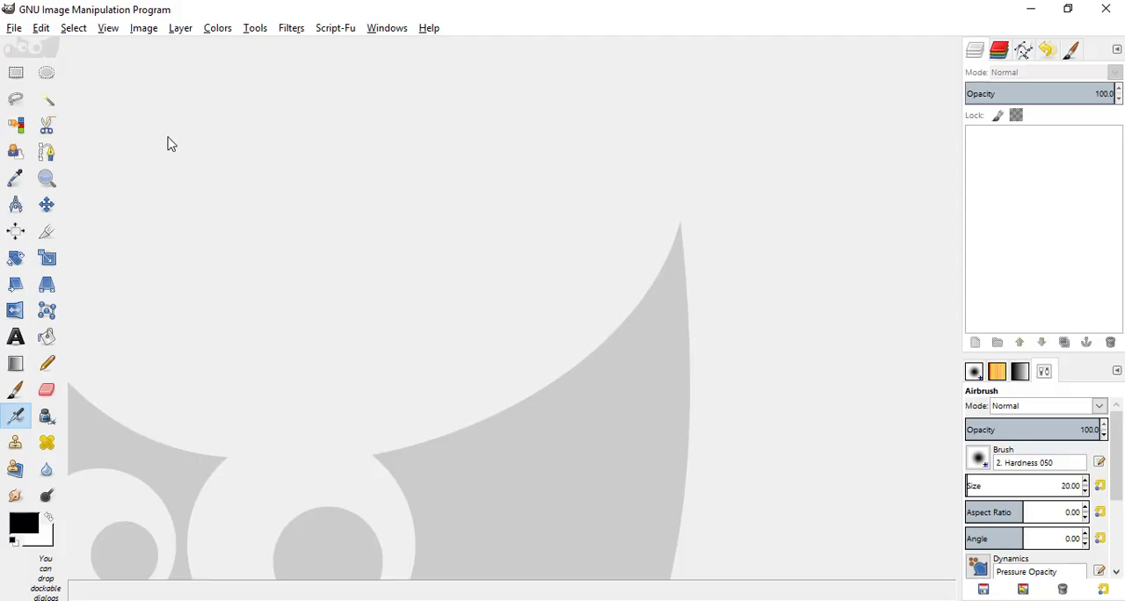
# - Create a new blank image of 1920 by 1080 pixels
pyautogui.click(14, 28)
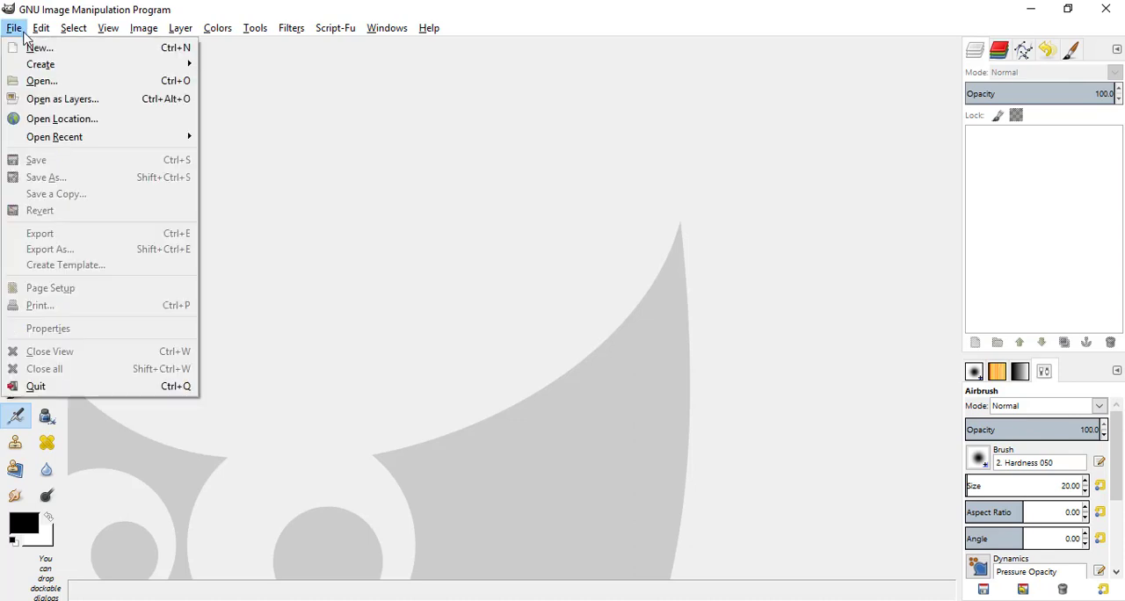
pyautogui.click(38, 48)
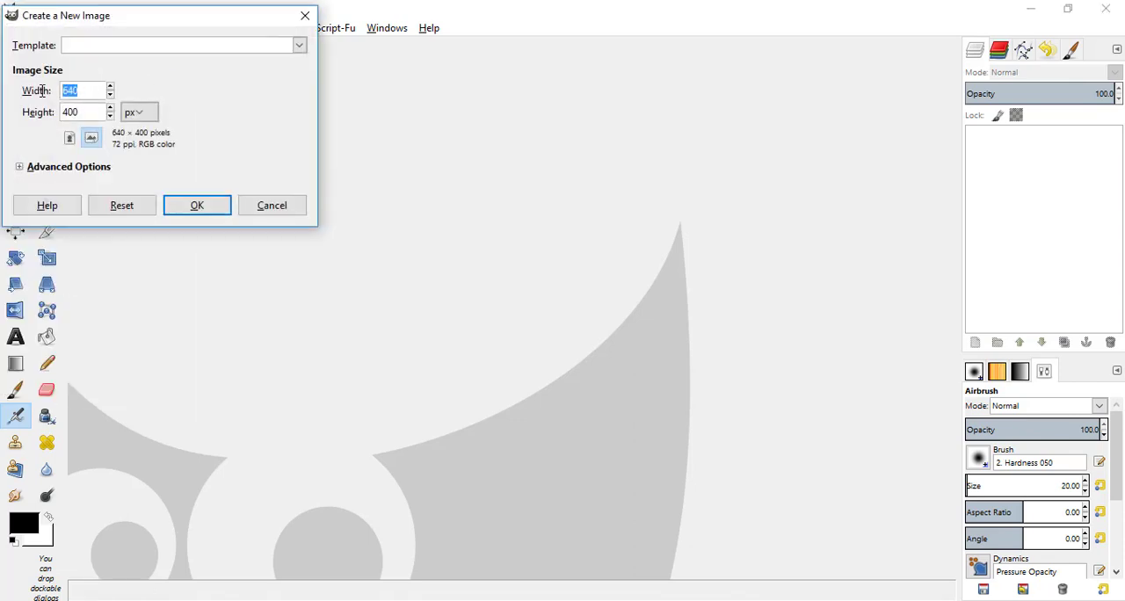
pyautogui.write('1920')
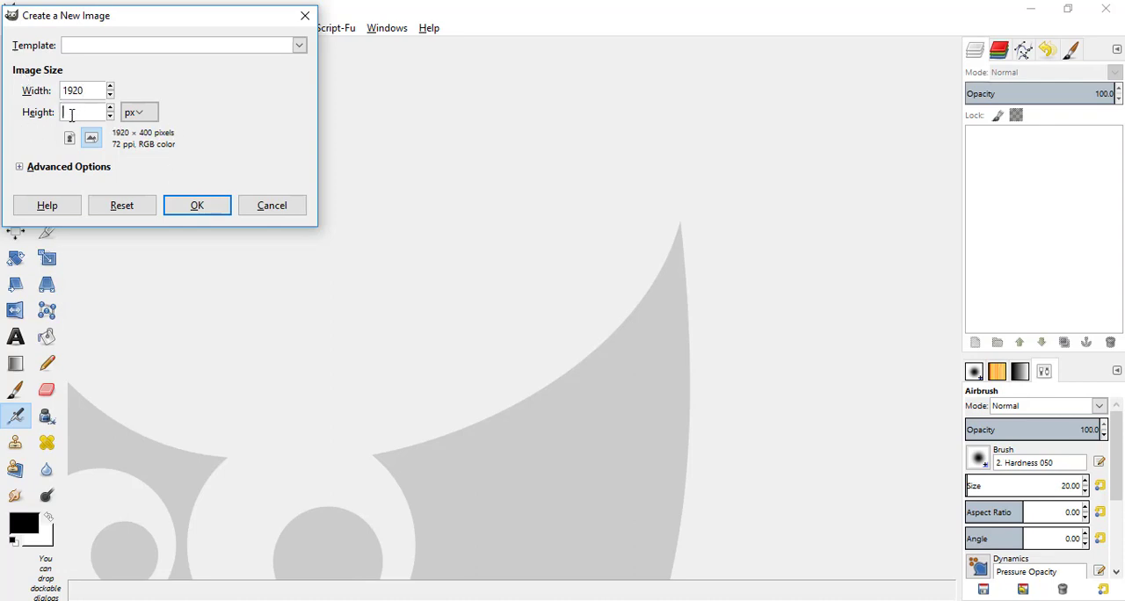
pyautogui.write('1080')
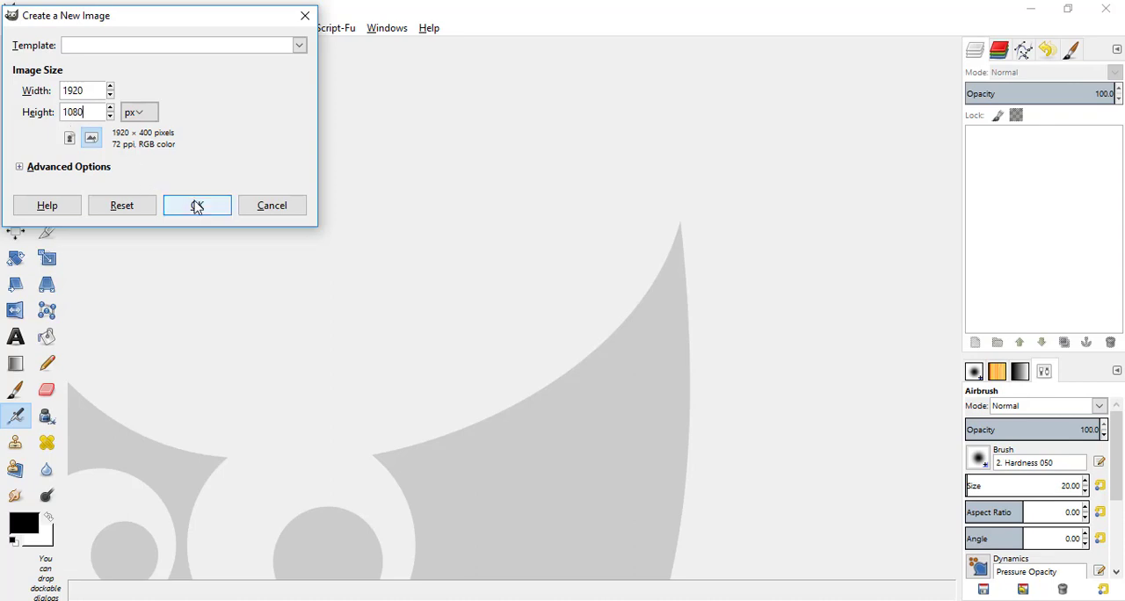
pyautogui.click(197, 206)
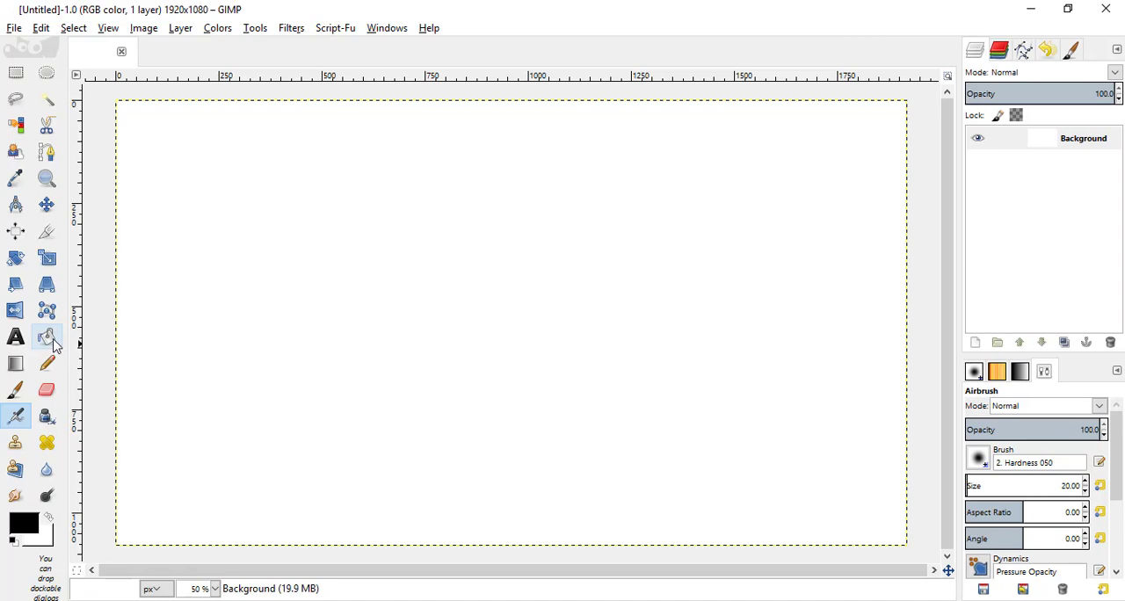
# - Choose the Bucket Fill tool to paint the background black
pyautogui.click(46, 338)
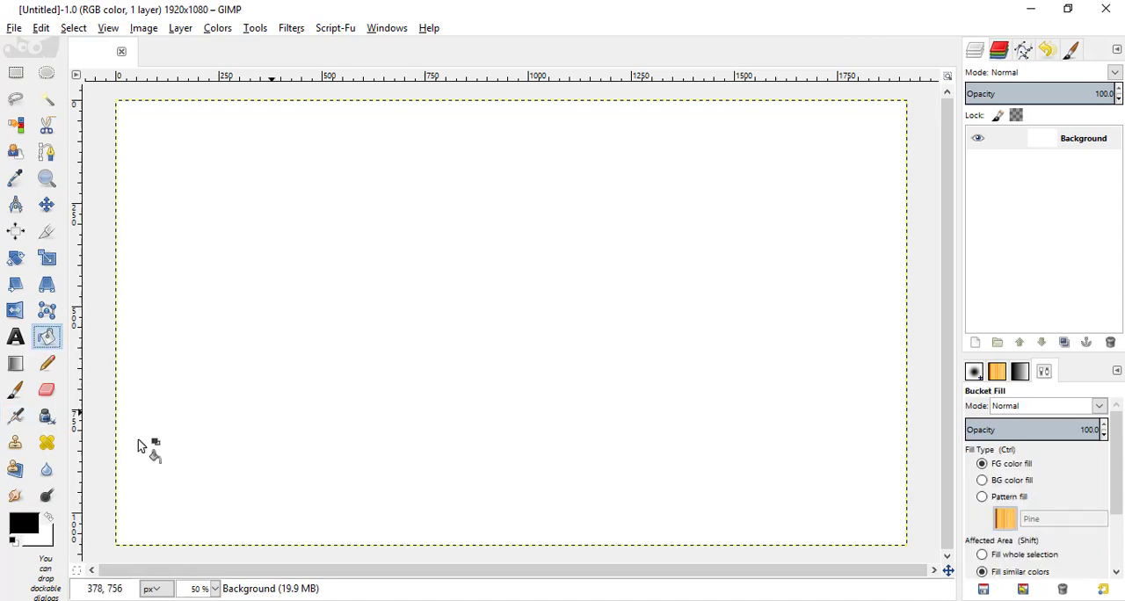
pyautogui.moveTo(27, 524)
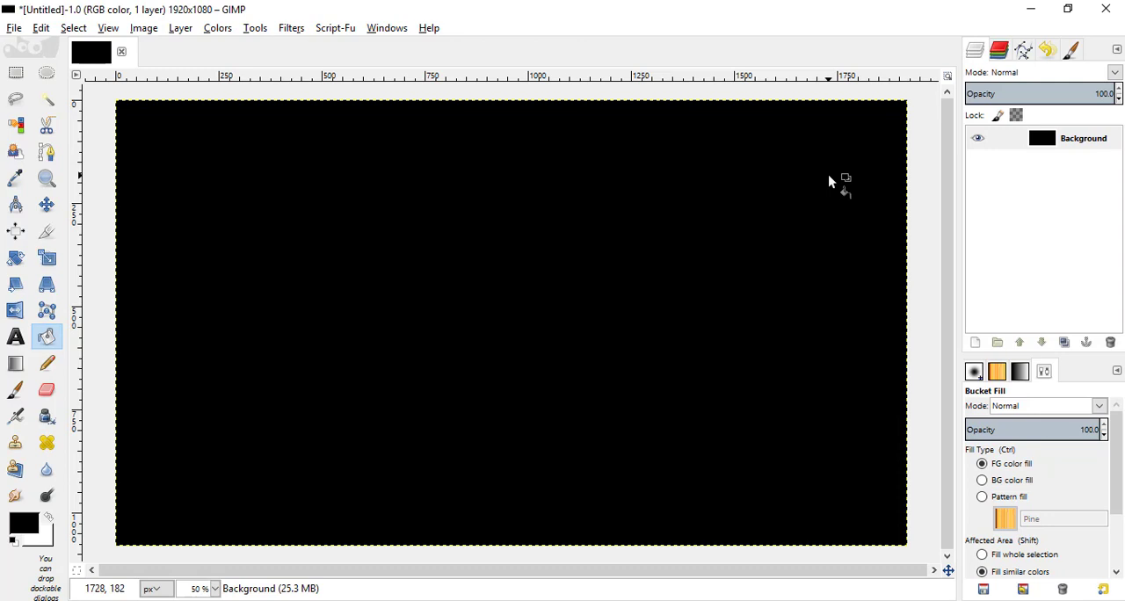
pyautogui.moveTo(837, 194)
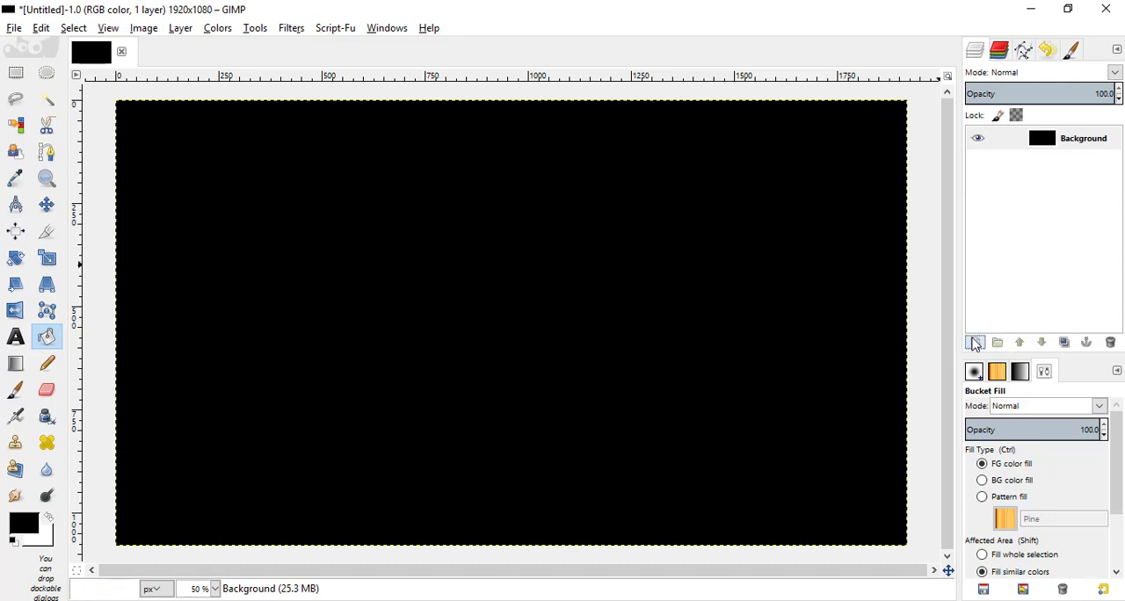
# - Add a transparent layer, set foreground to mid-gray 8a8a8a, and rename the layer 'gray'
pyautogui.click(976, 342)
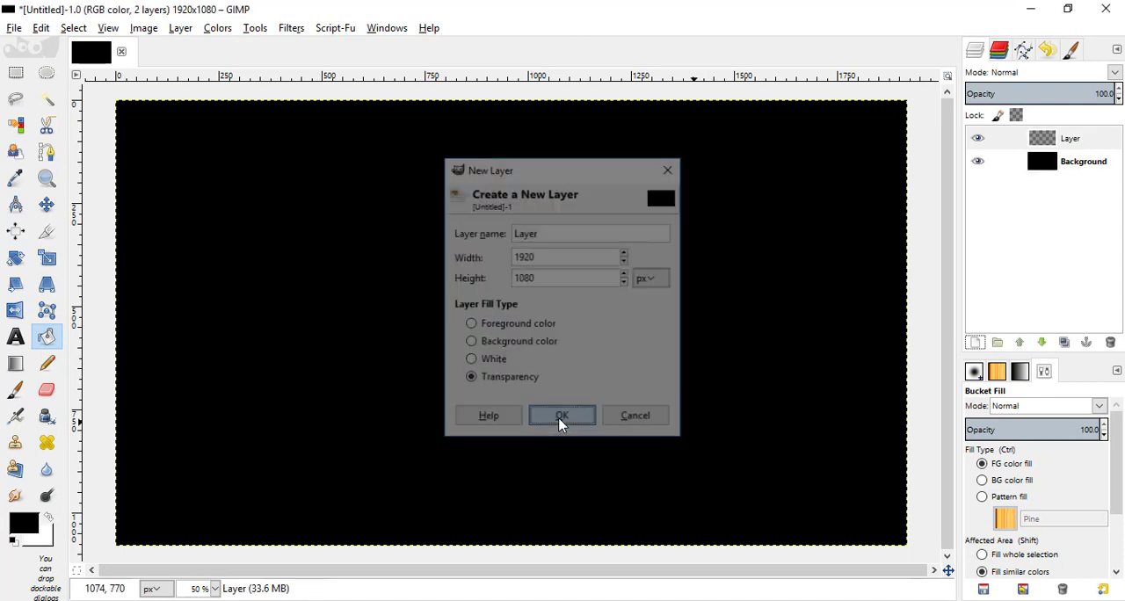
pyautogui.click(563, 415)
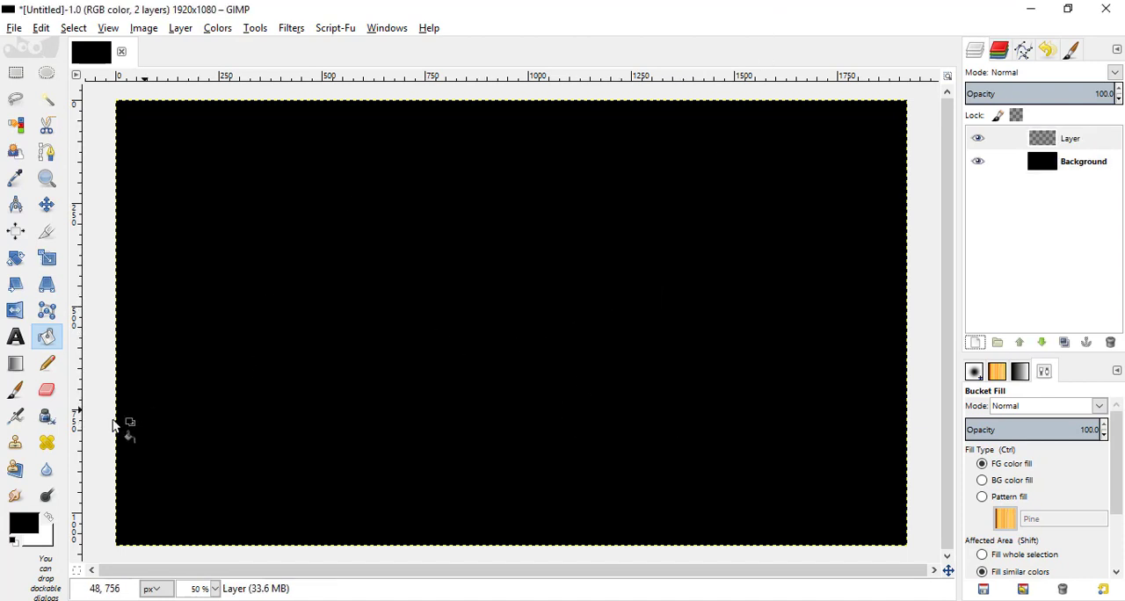
pyautogui.click(25, 524)
pyautogui.write('8a8a8a')
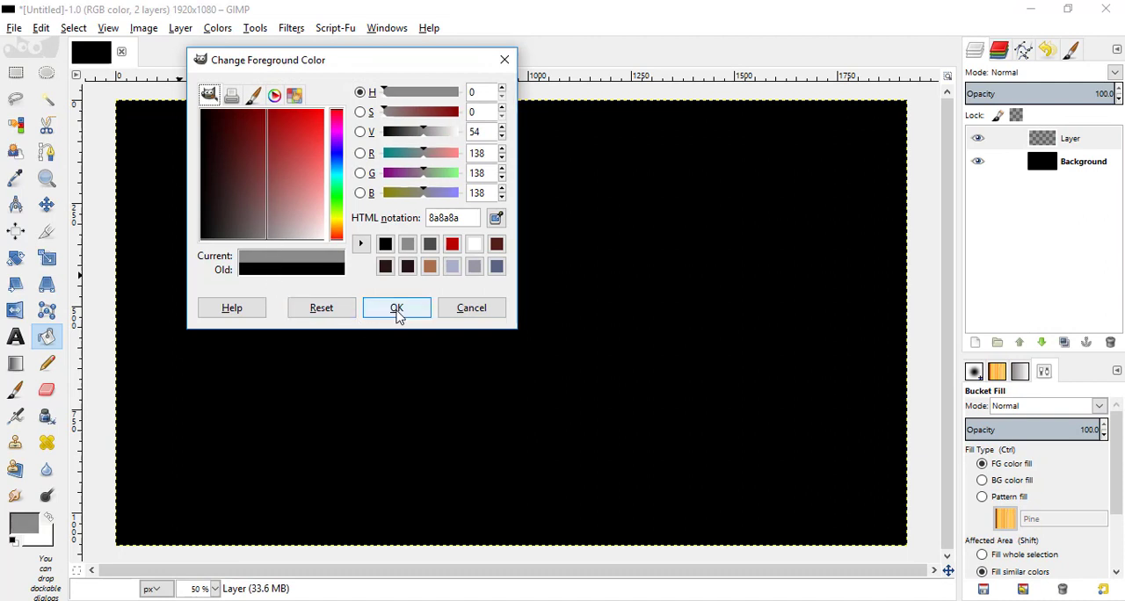
pyautogui.click(398, 308)
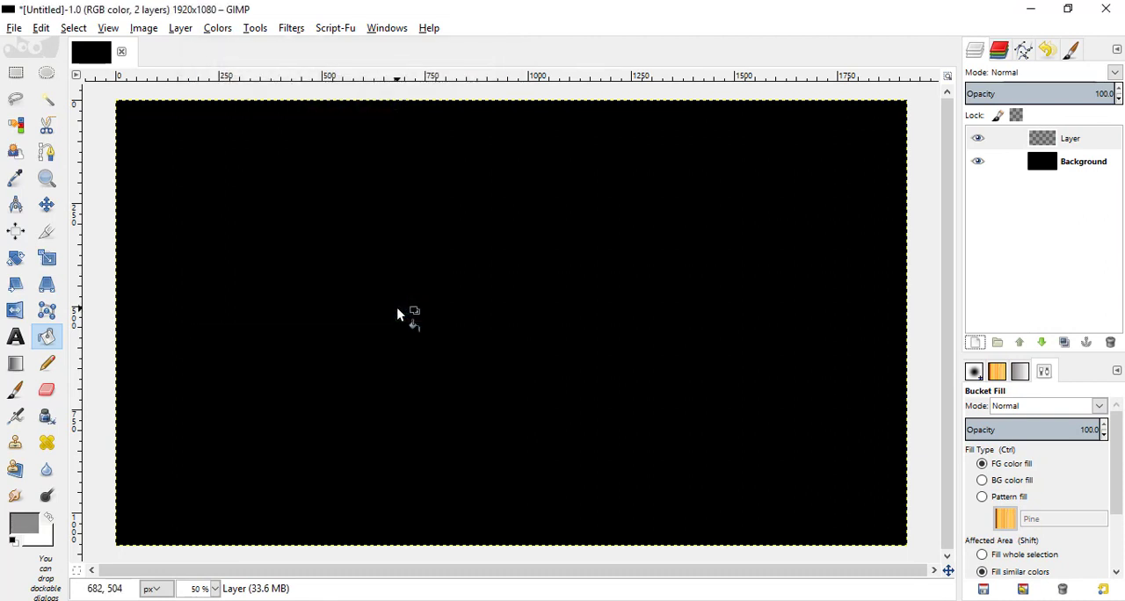
pyautogui.moveTo(513, 246)
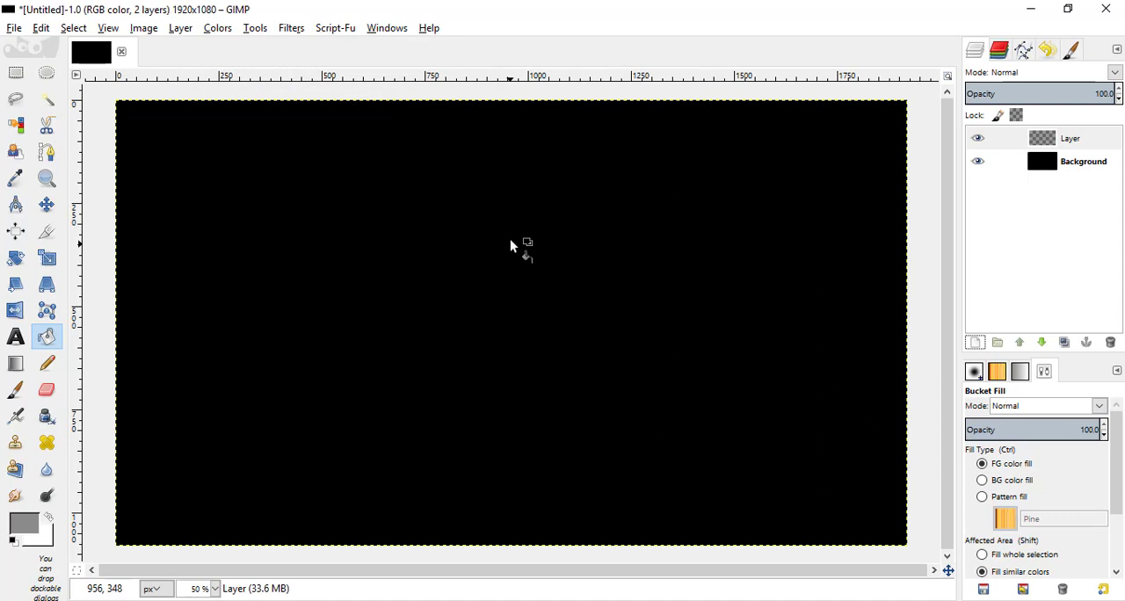
pyautogui.moveTo(552, 246)
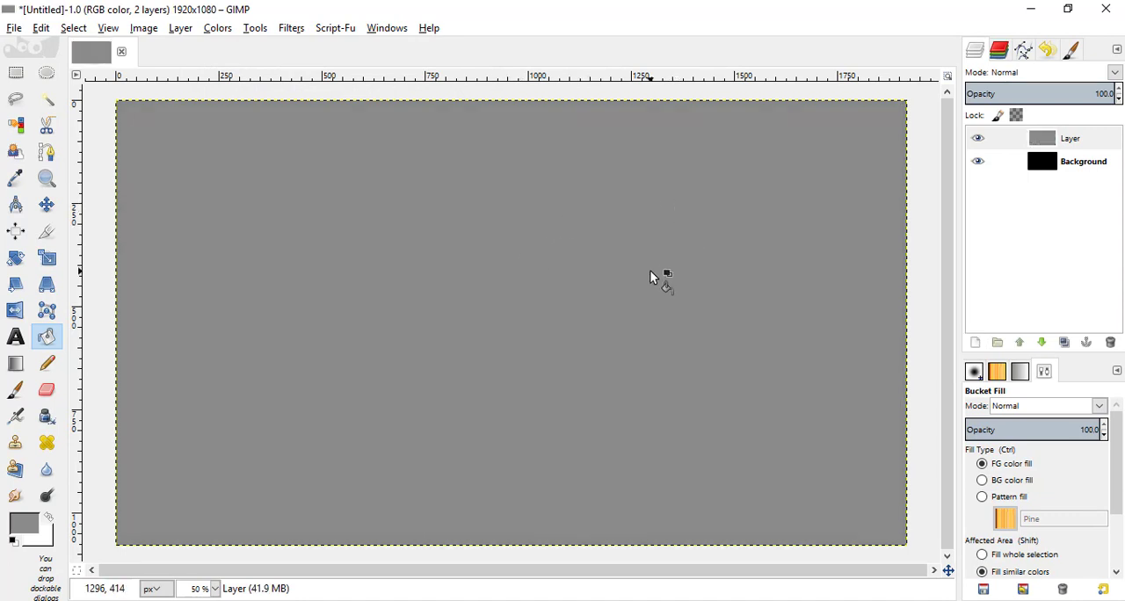
pyautogui.doubleClick(1071, 137)
pyautogui.write('gray')
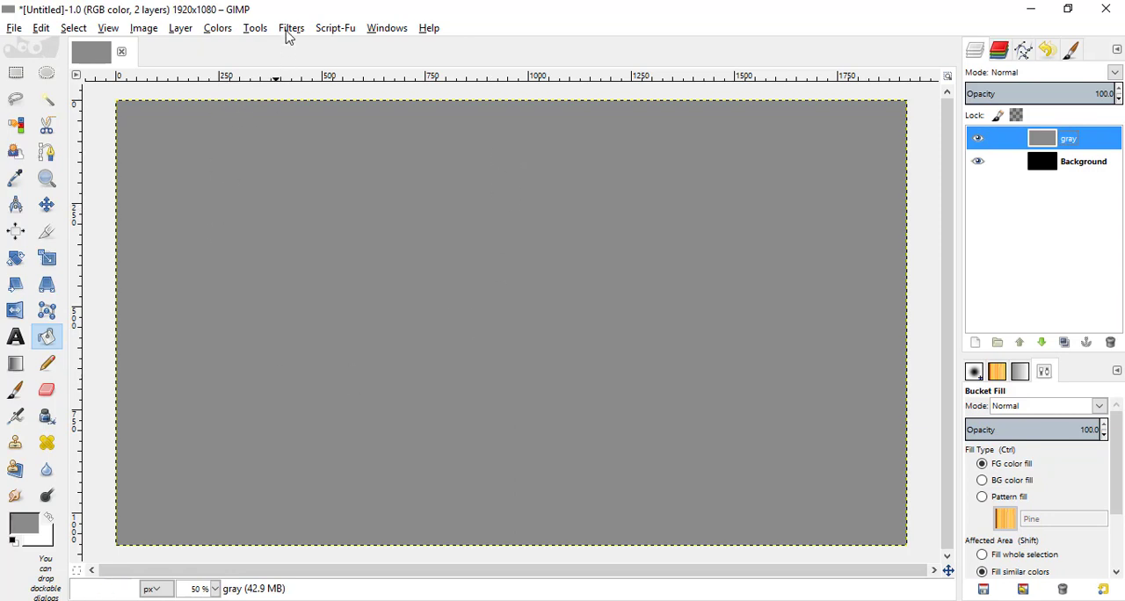
# - Apply HSV Noise to the gray layer with hue 180 and value 255
pyautogui.click(292, 28)
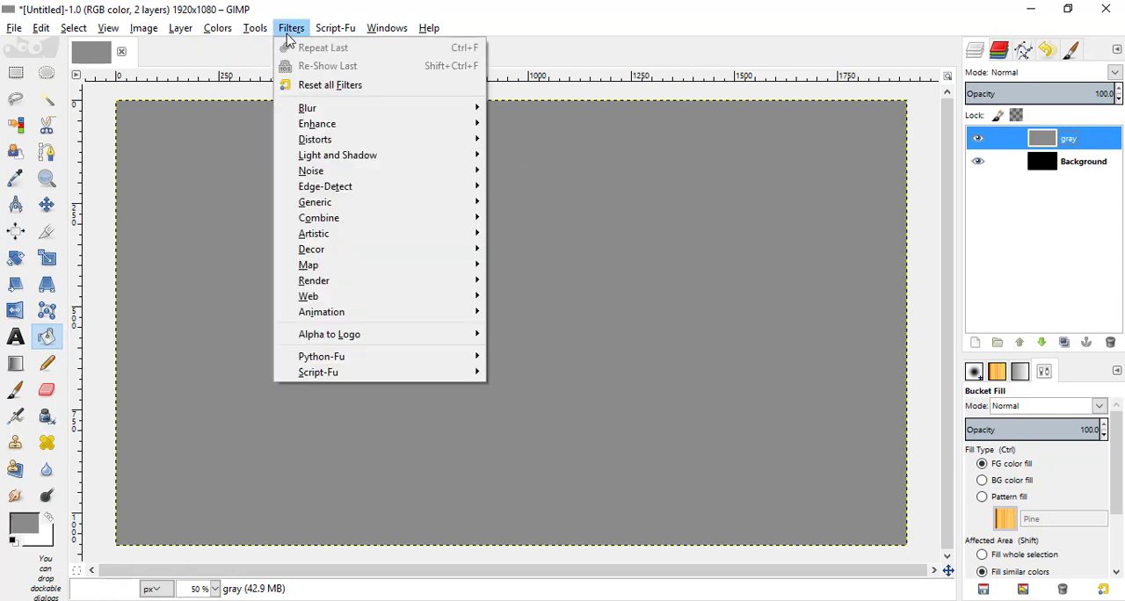
pyautogui.click(311, 170)
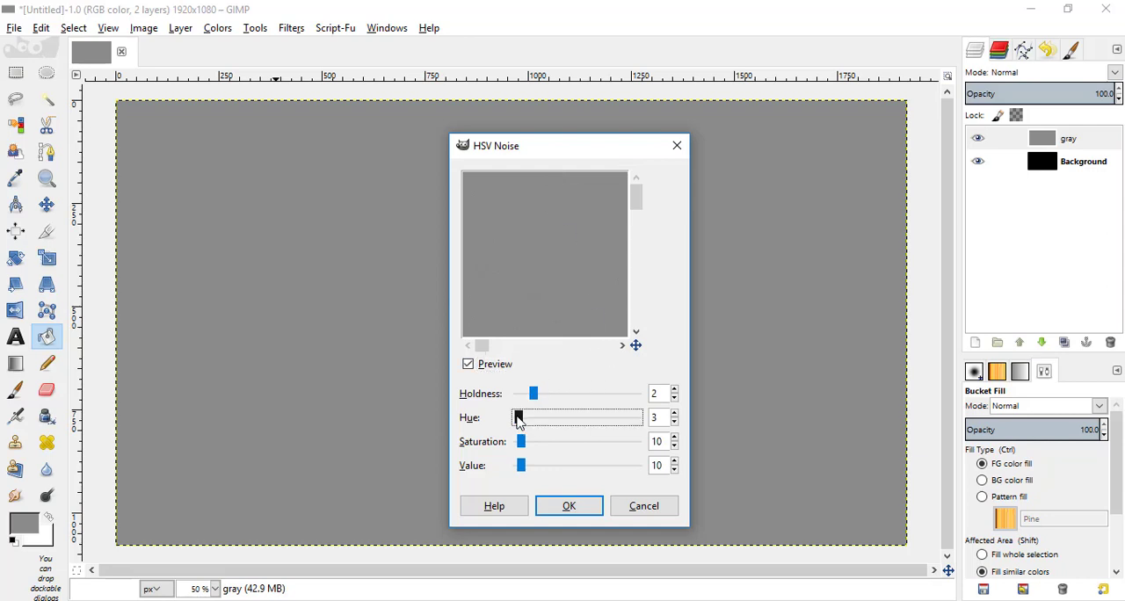
pyautogui.click(569, 507)
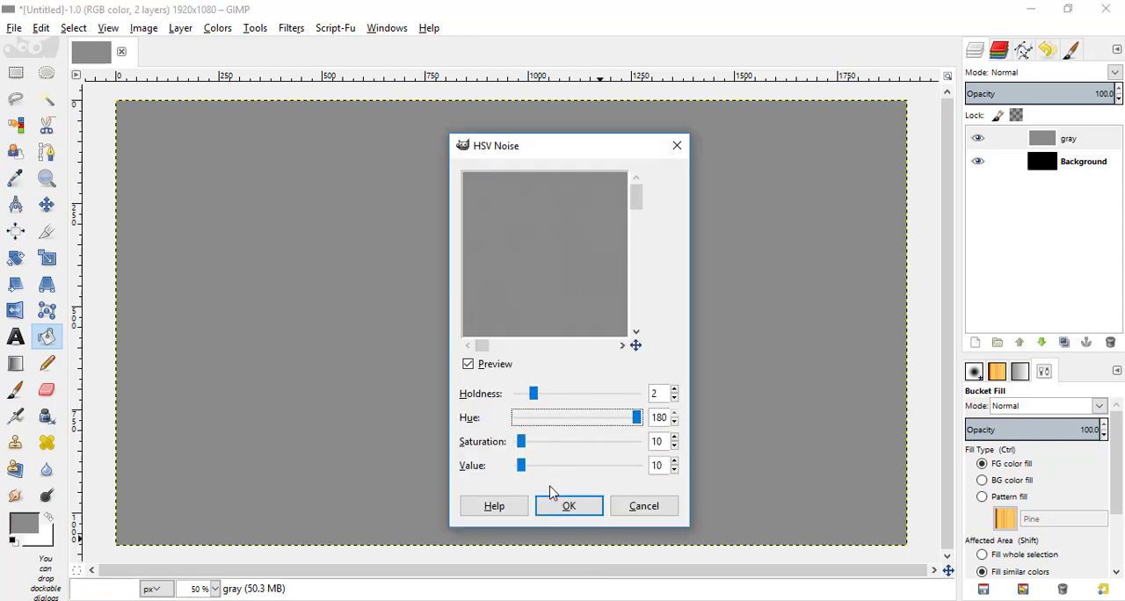
pyautogui.moveTo(521, 464); pyautogui.dragTo(640, 464)
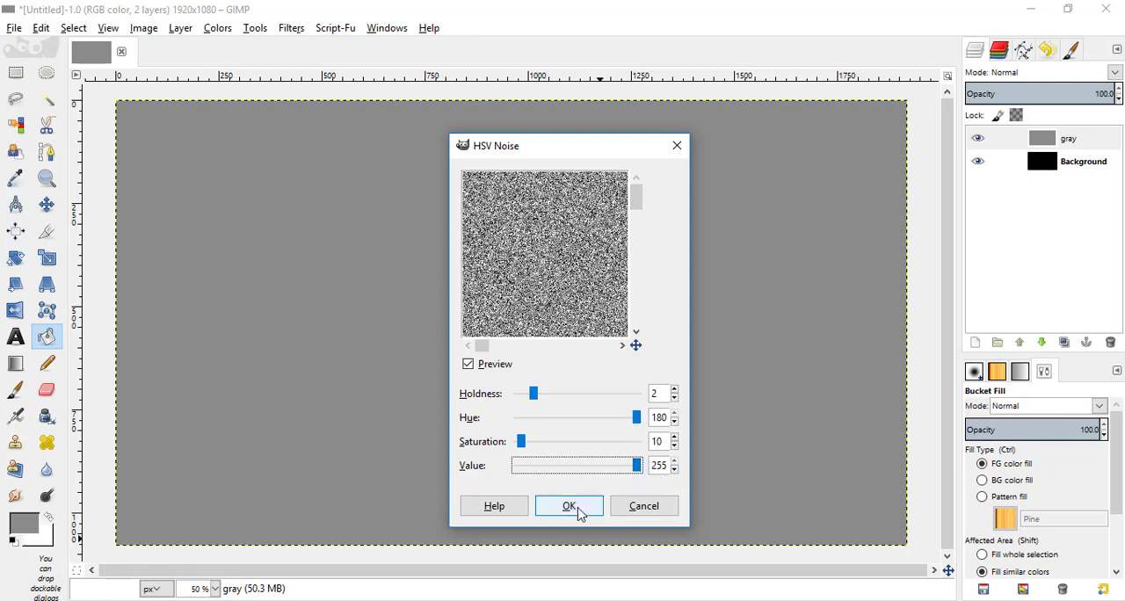
pyautogui.click(570, 506)
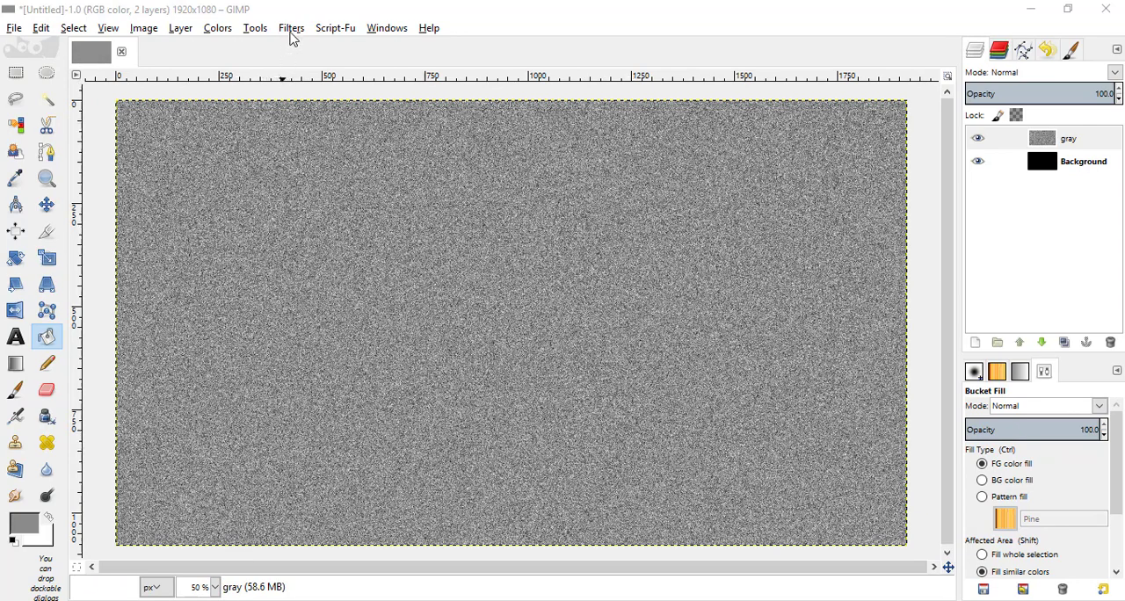
# - Apply a linear Motion Blur of length 200 at angle 10 for brushed streaks
pyautogui.click(292, 28)
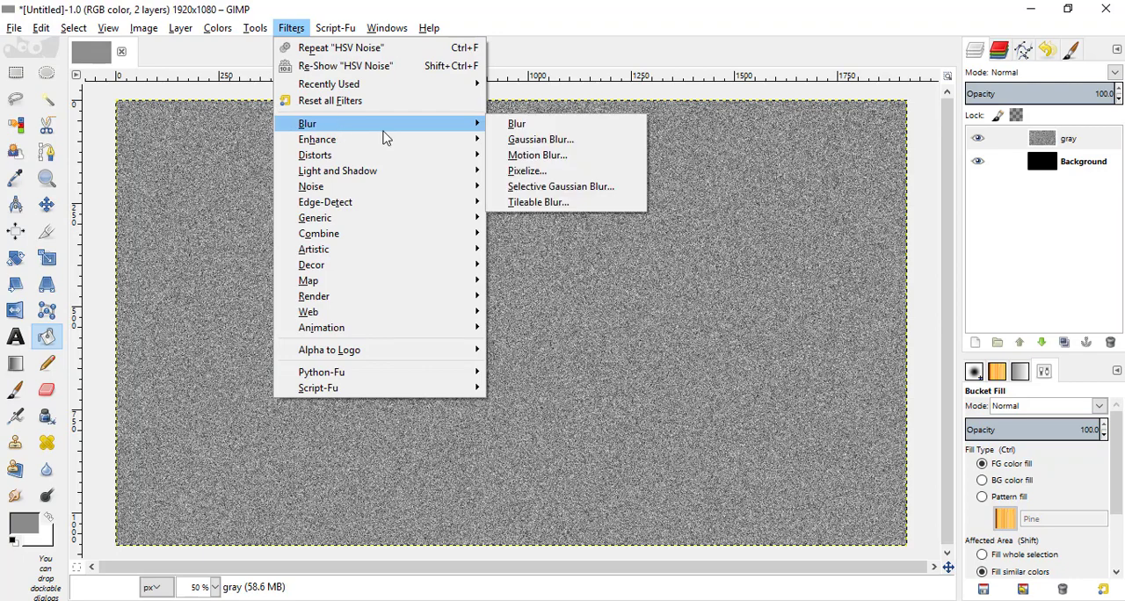
pyautogui.click(538, 155)
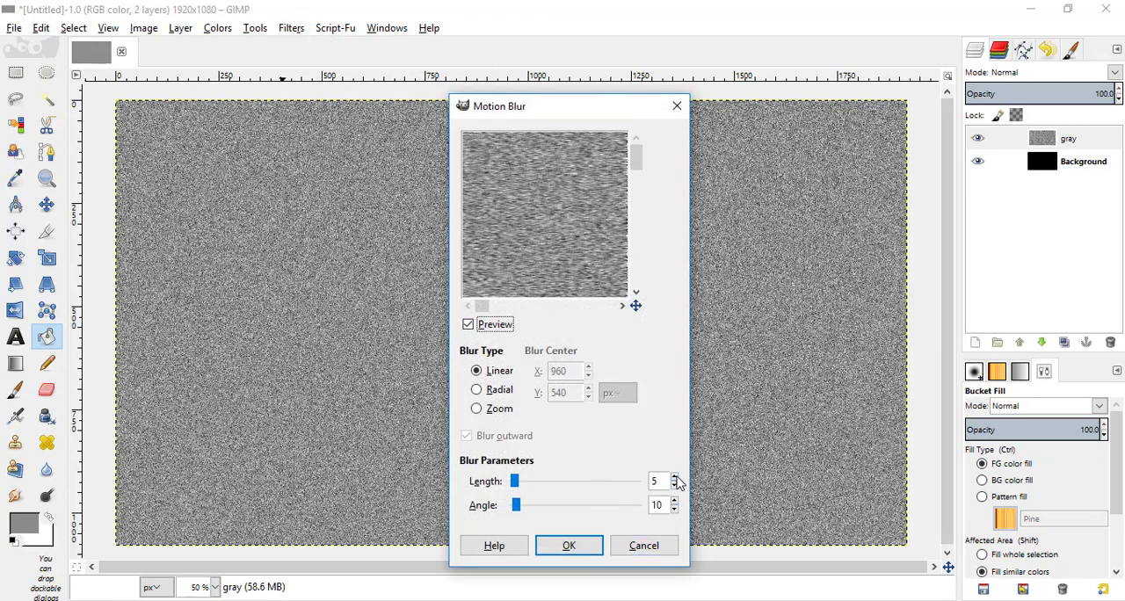
pyautogui.click(675, 478)
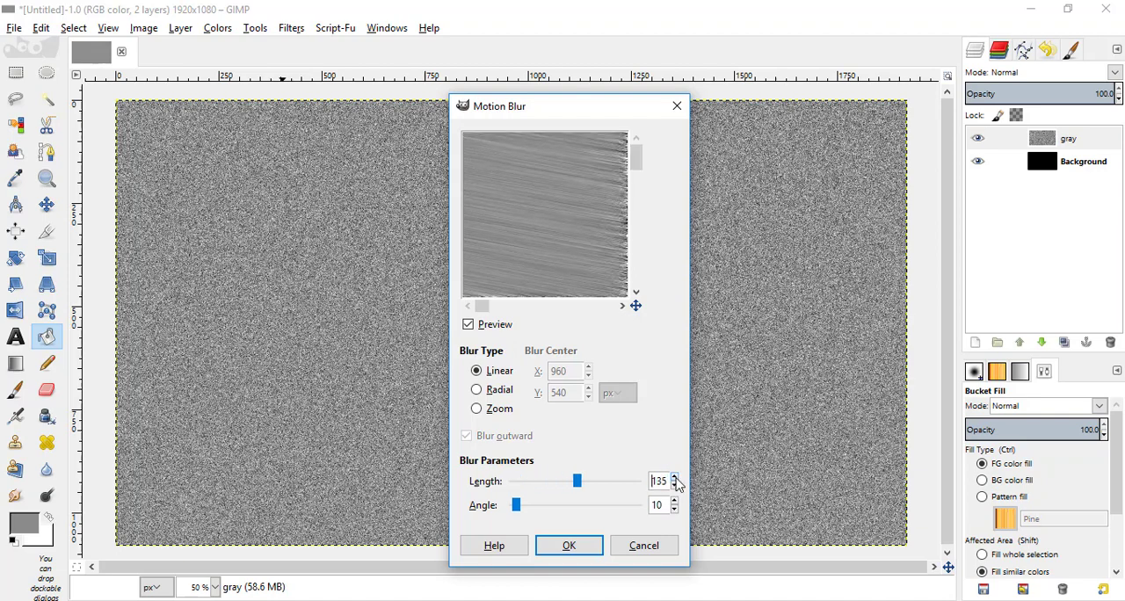
pyautogui.click(675, 478)
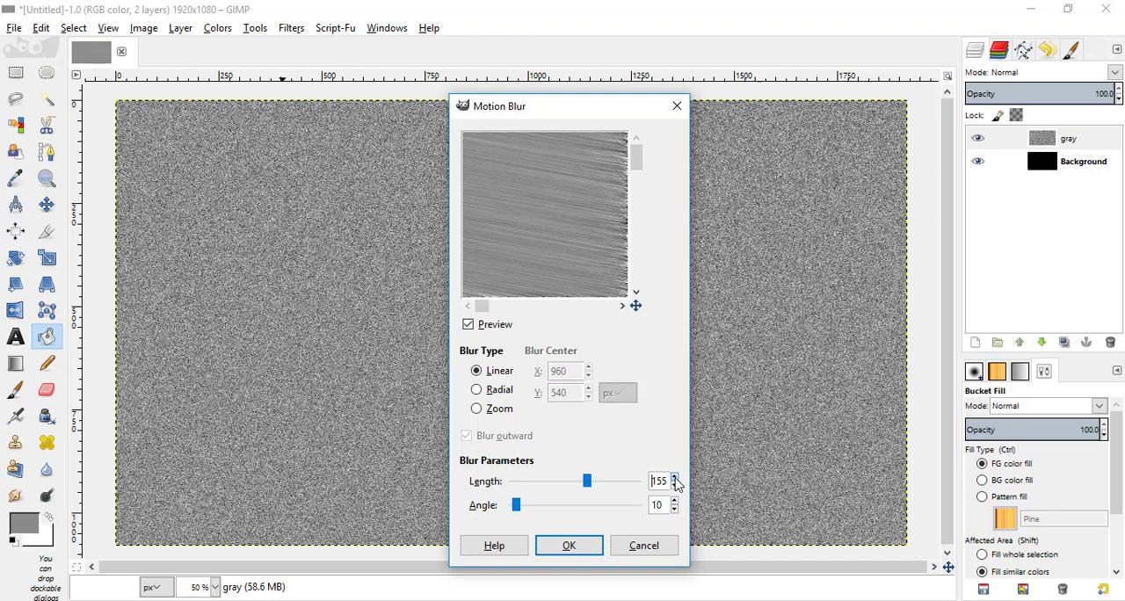
pyautogui.click(675, 478)
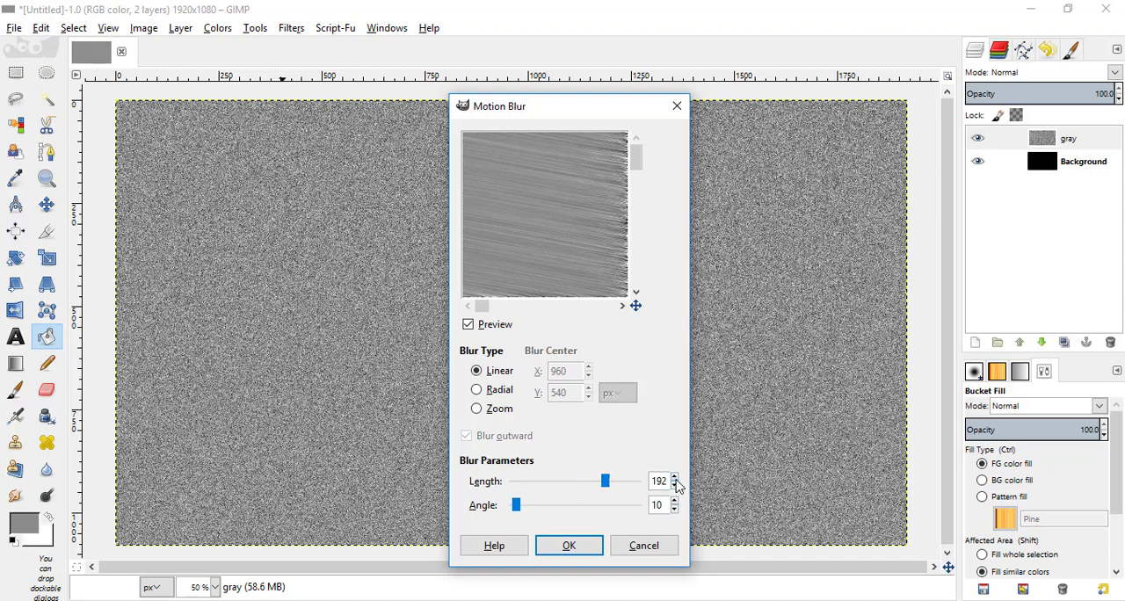
pyautogui.click(675, 479)
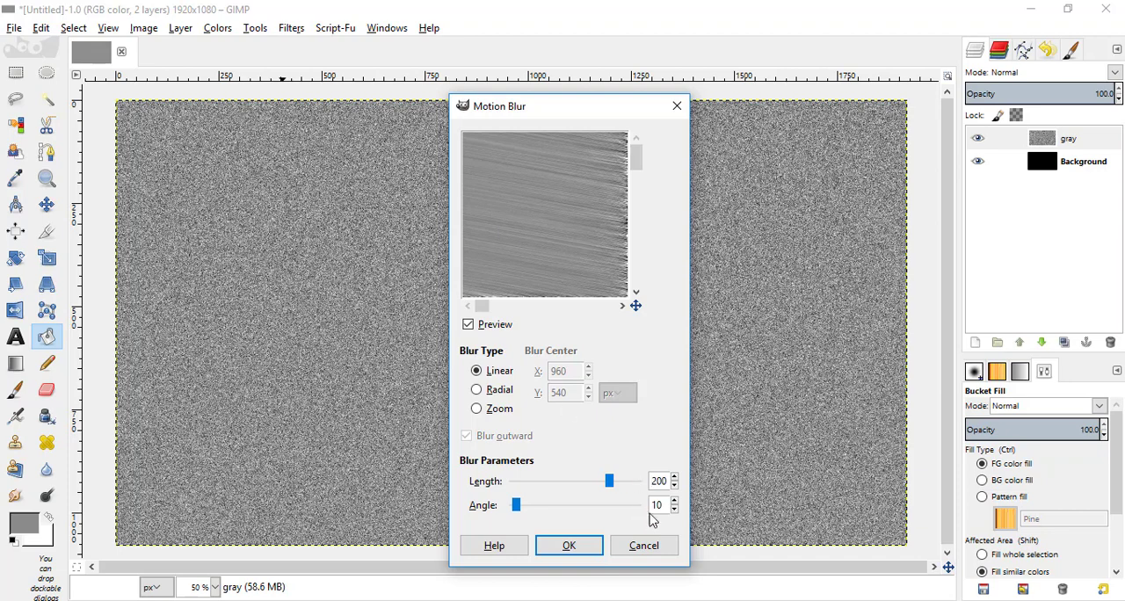
pyautogui.click(570, 545)
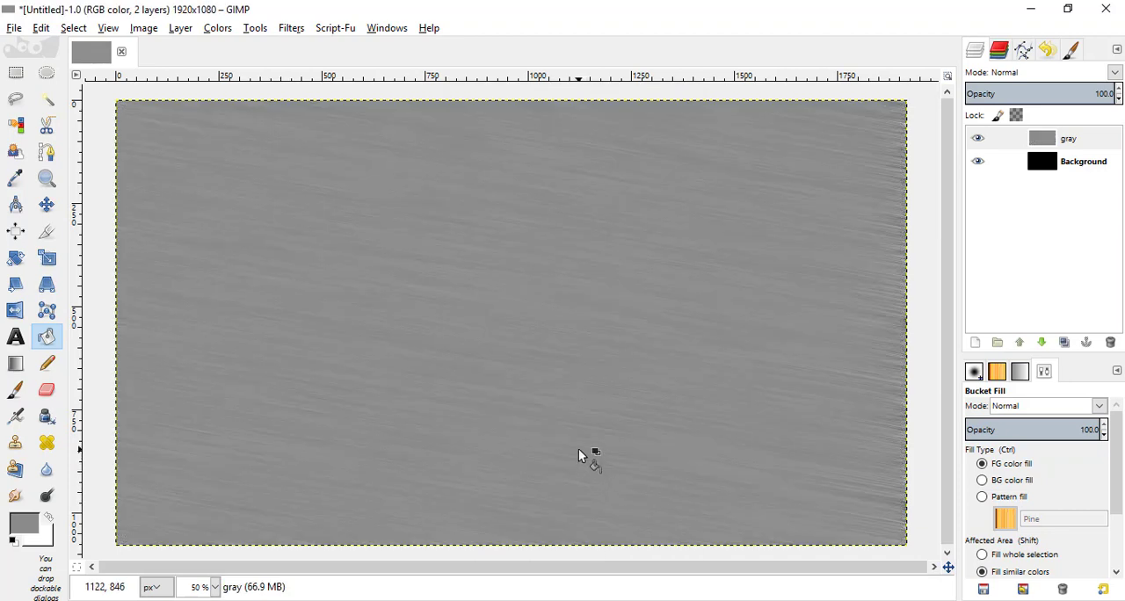
# - Activate the Text tool and set its colour to black 000000
pyautogui.click(14, 338)
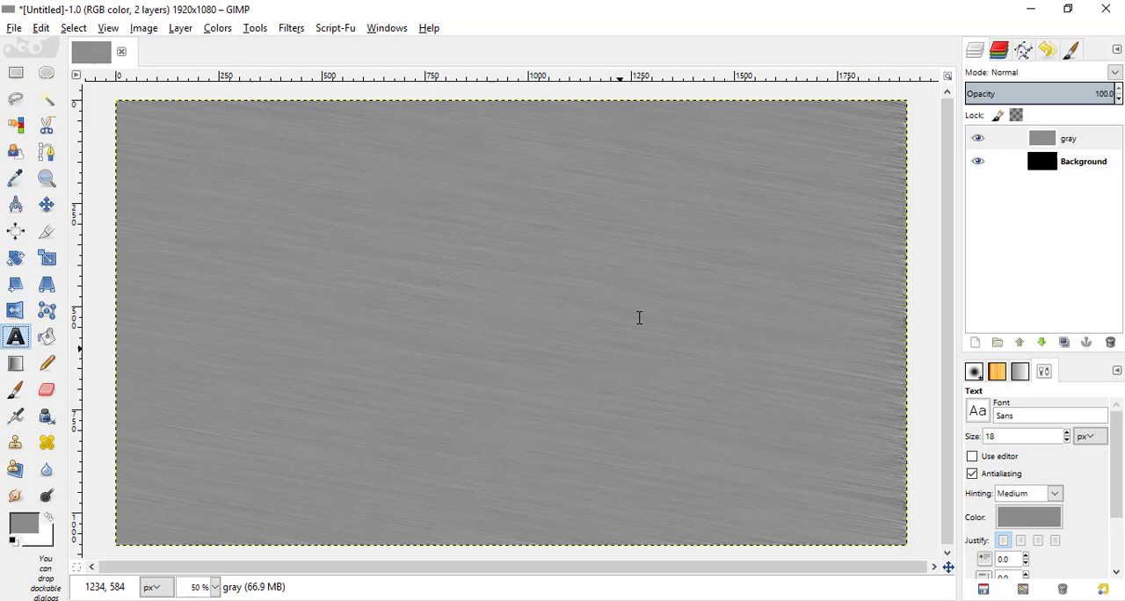
pyautogui.click(659, 268)
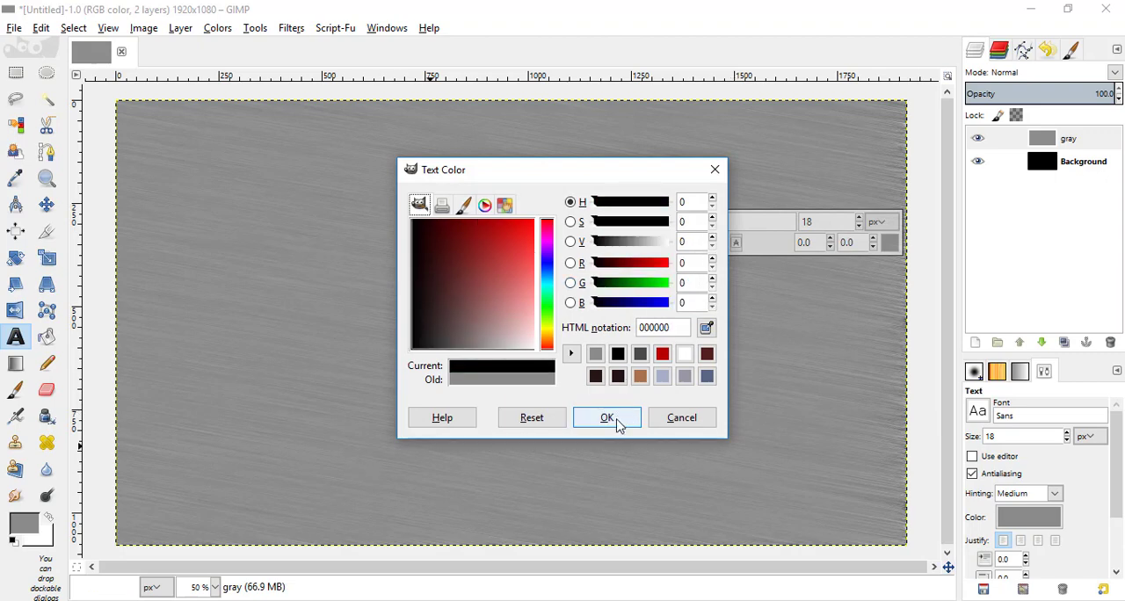
pyautogui.click(607, 416)
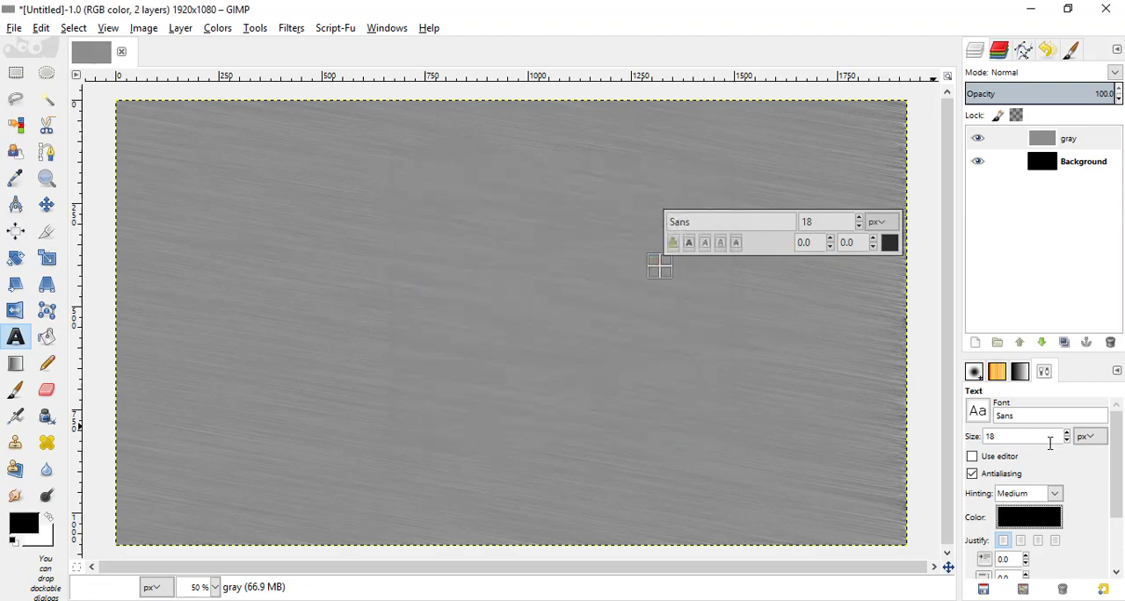
# - Set the text size and choose the Impact Condensed font
pyautogui.click(1066, 433)
pyautogui.write('238')
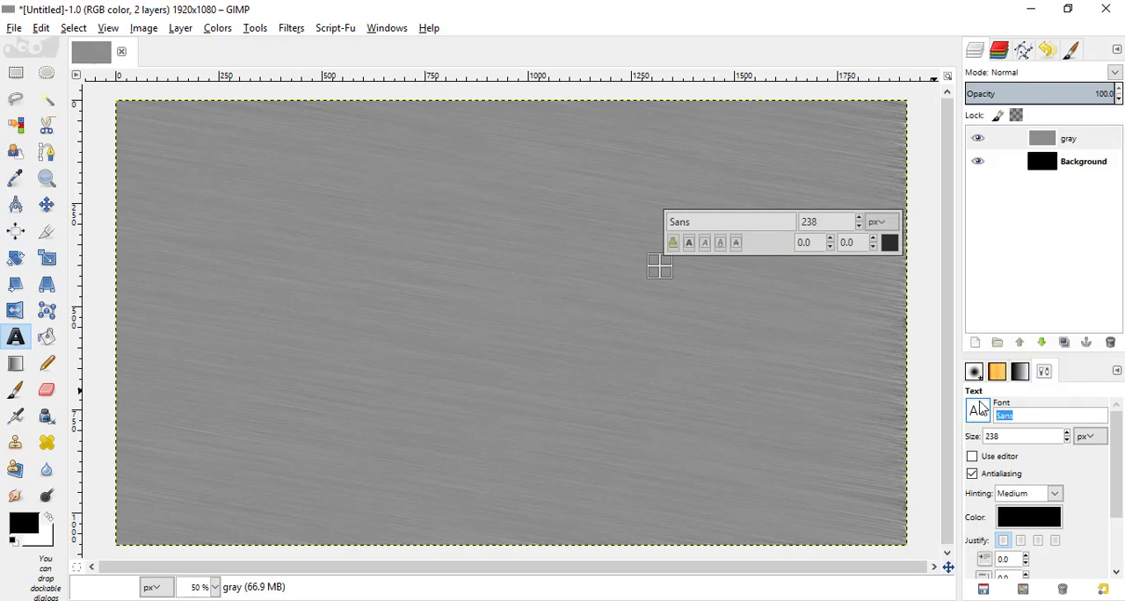
pyautogui.write('impa')
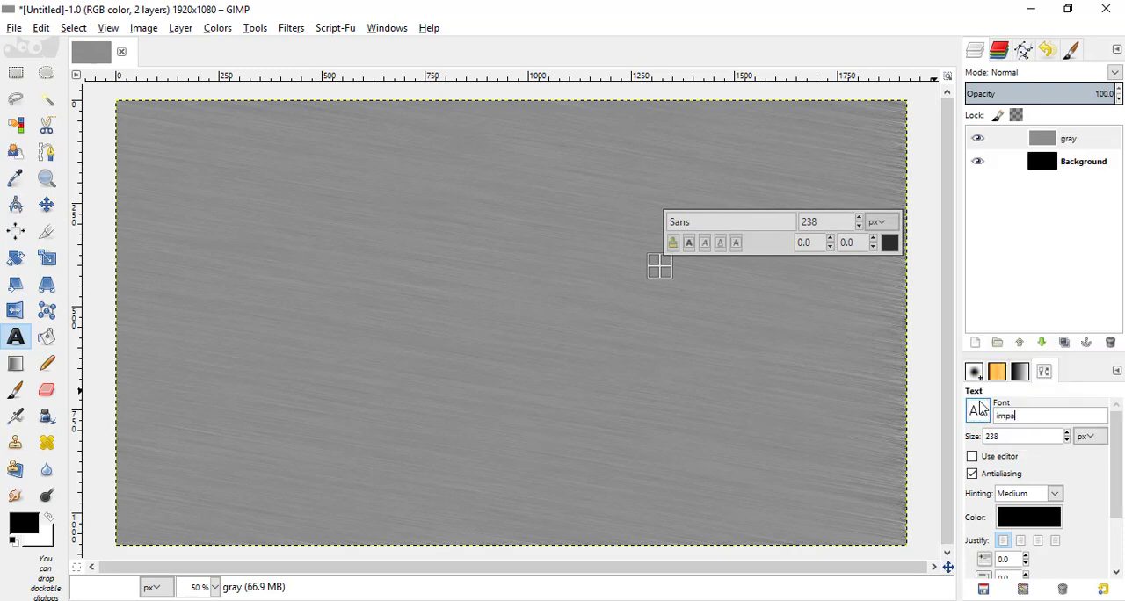
pyautogui.write('imp')
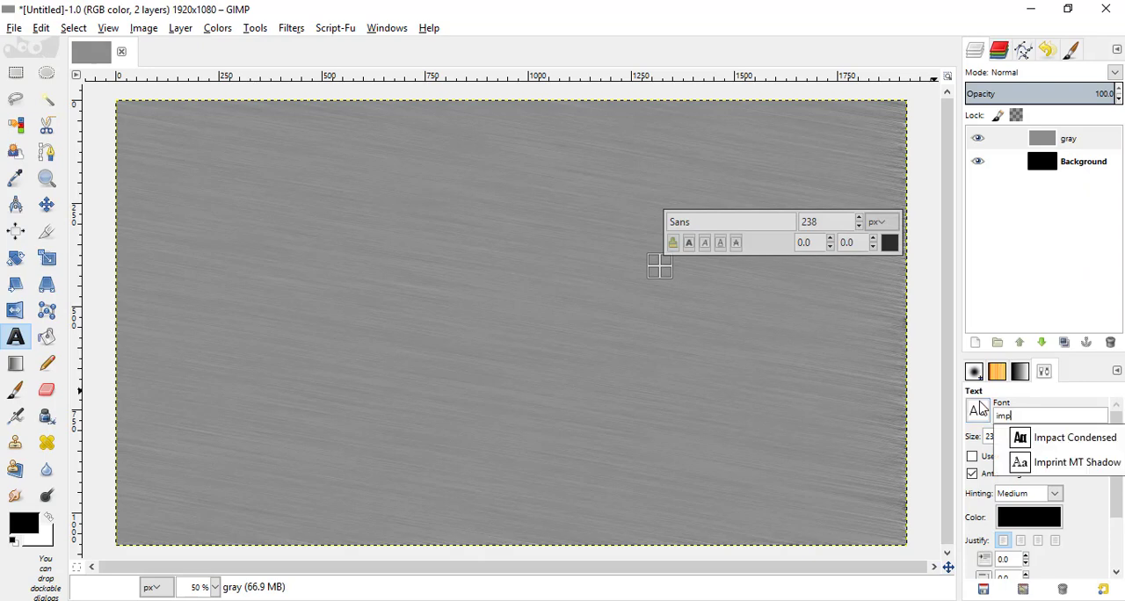
pyautogui.click(1074, 436)
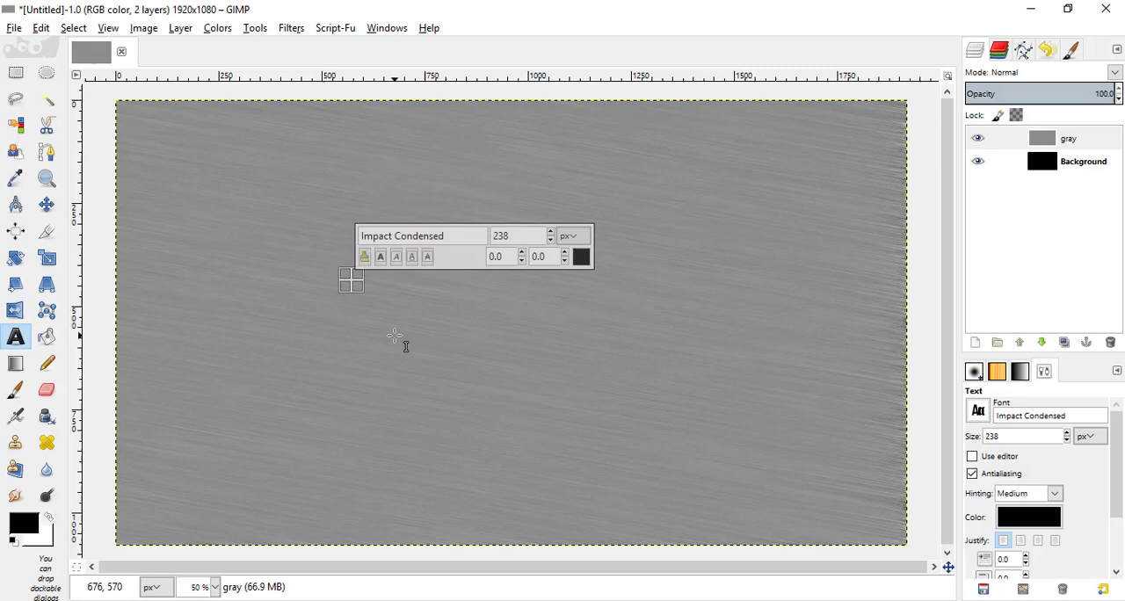
# - Write 'GIMP' on the canvas and enlarge it to size 365
pyautogui.write('G')
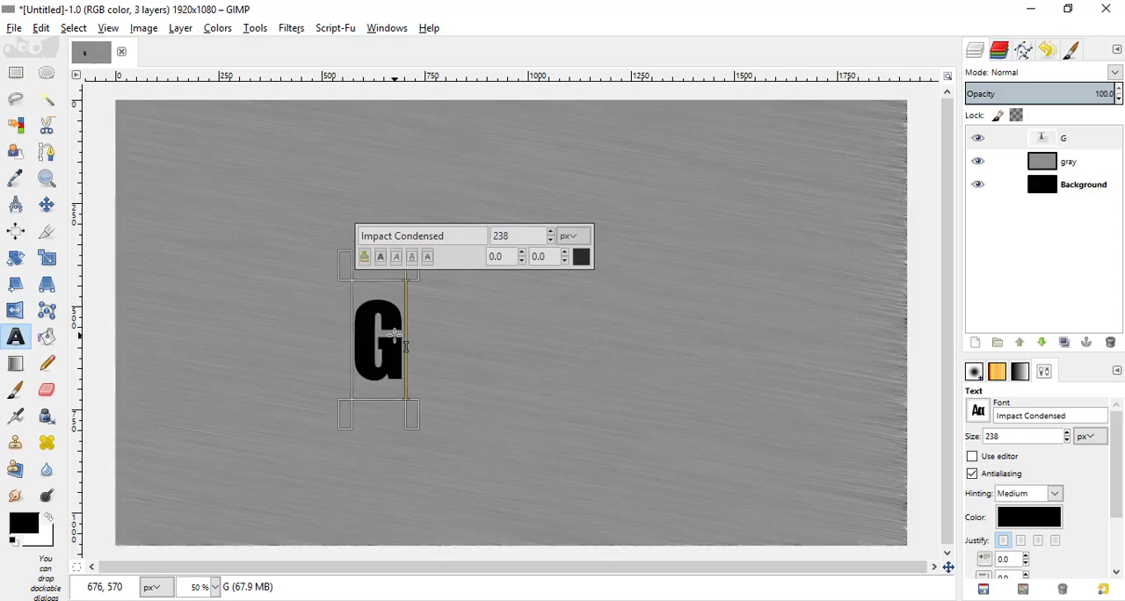
pyautogui.write('IMP')
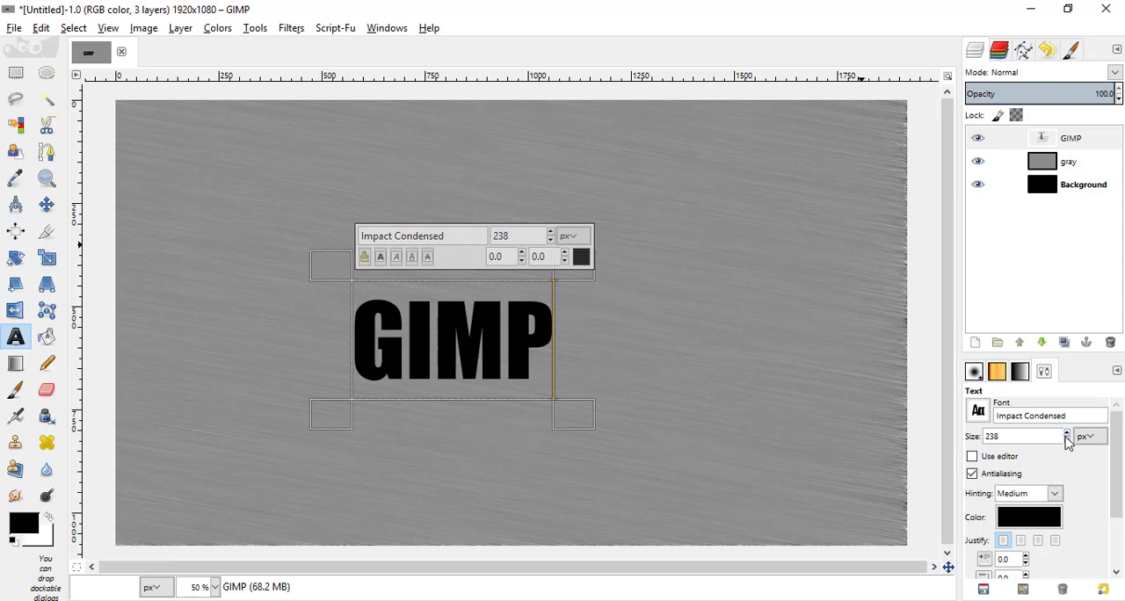
pyautogui.click(1065, 432)
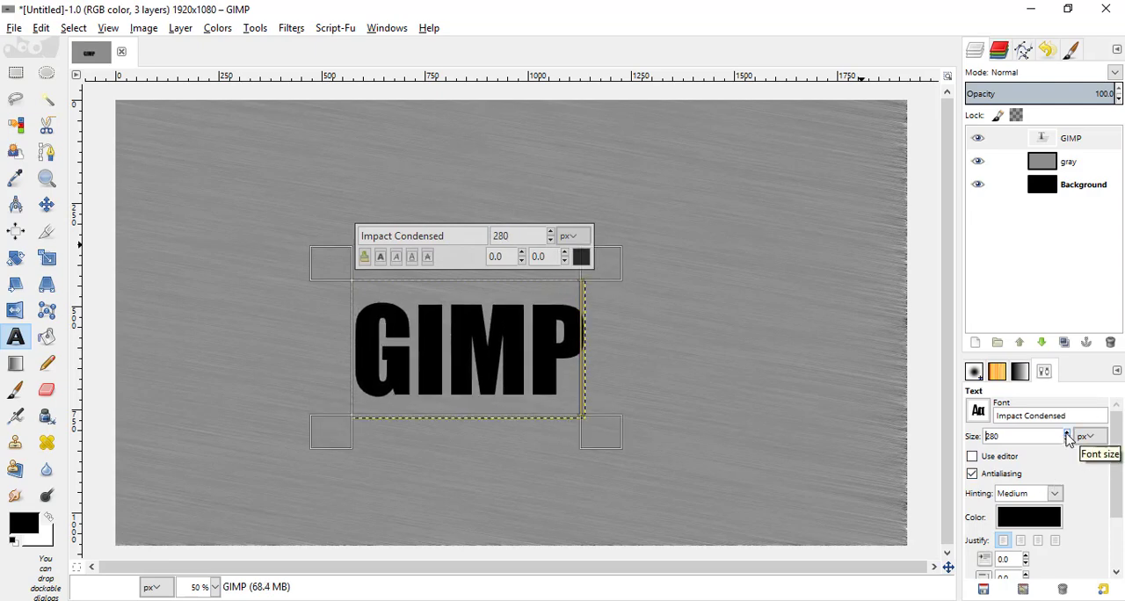
pyautogui.click(1065, 432)
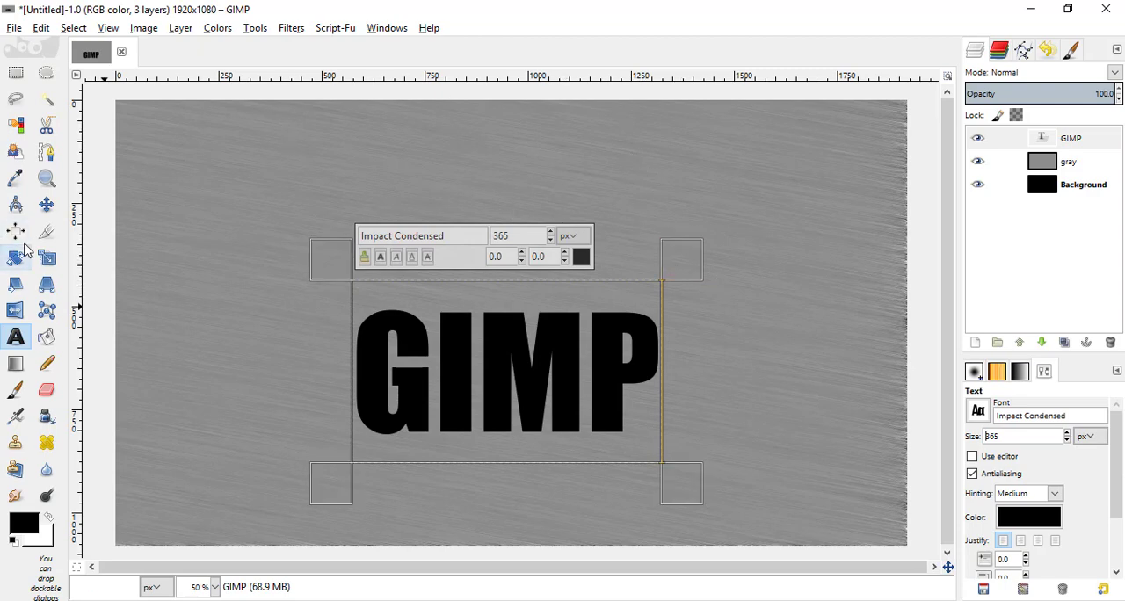
pyautogui.click(14, 230)
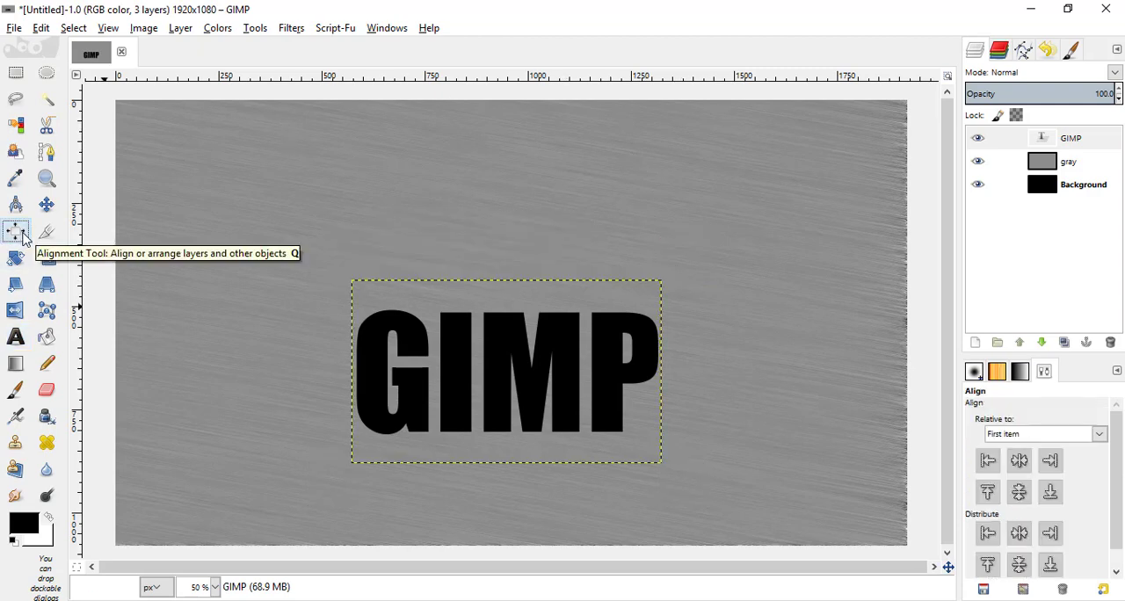
pyautogui.moveTo(642, 303)
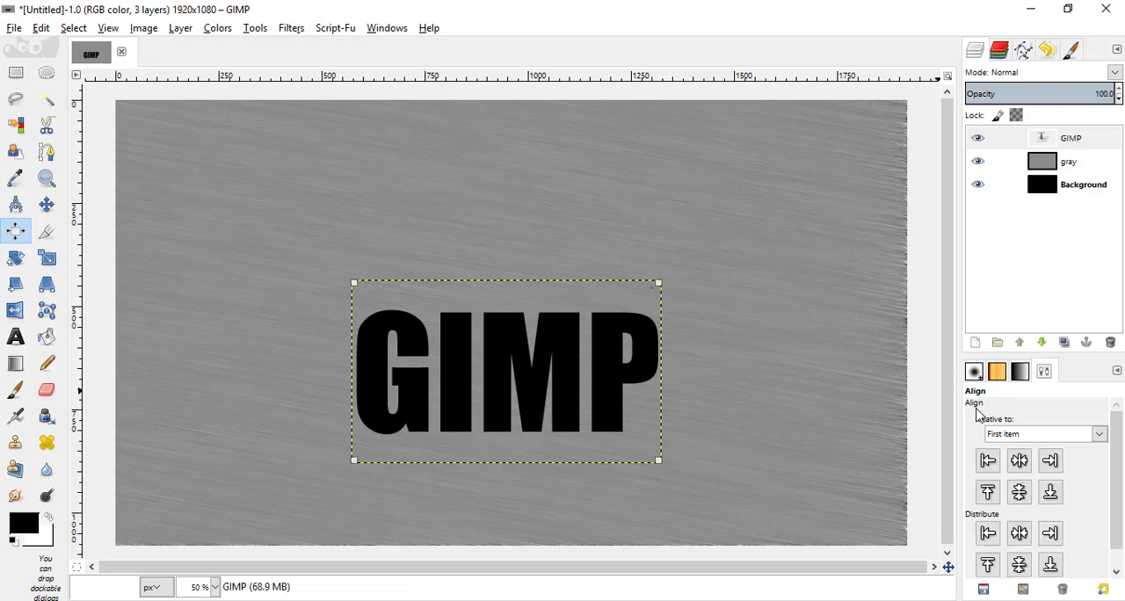
pyautogui.moveTo(1019, 461)
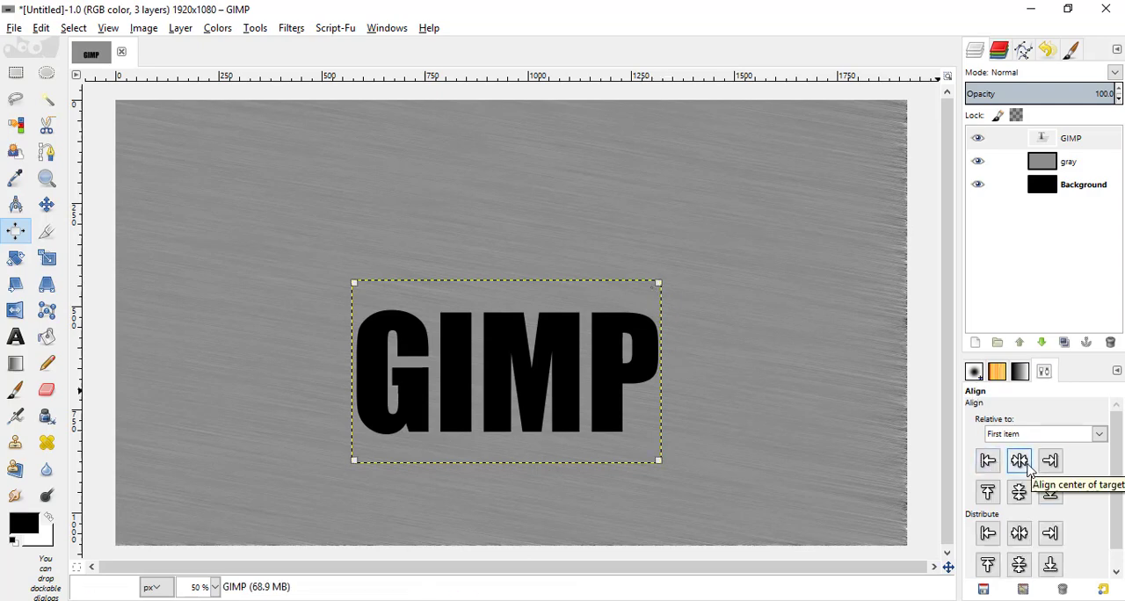
# - Align the GIMP lettering to the canvas centre and select its text layer
pyautogui.click(1020, 492)
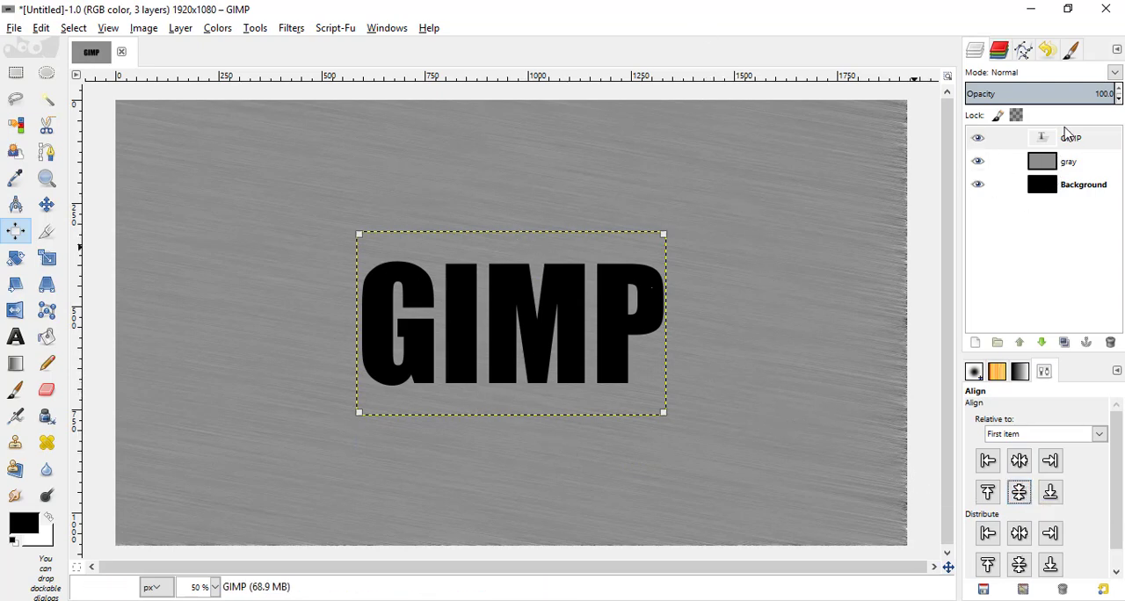
pyautogui.click(1071, 137)
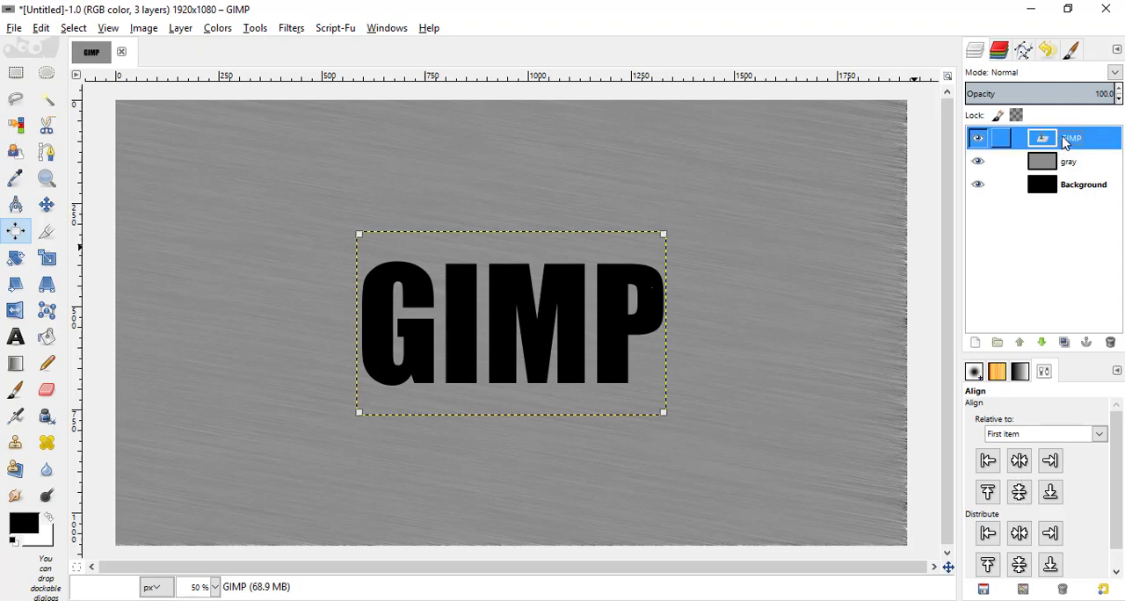
# - Use the text's alpha selection to cut the gray layer to the letter shapes, then clear the selection
pyautogui.rightClick(1072, 137)
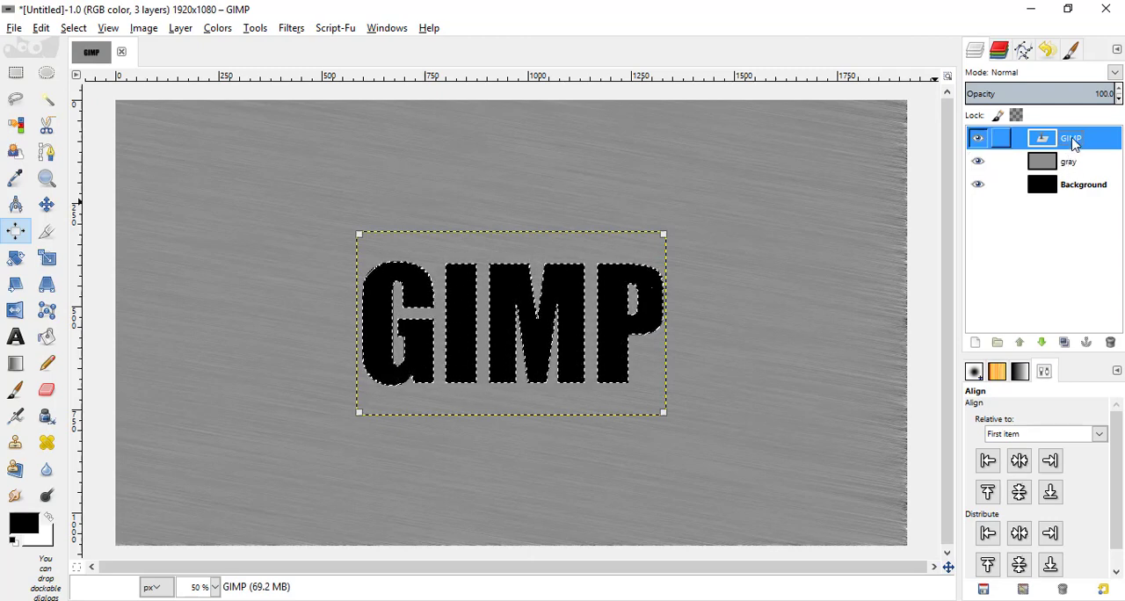
pyautogui.click(1069, 162)
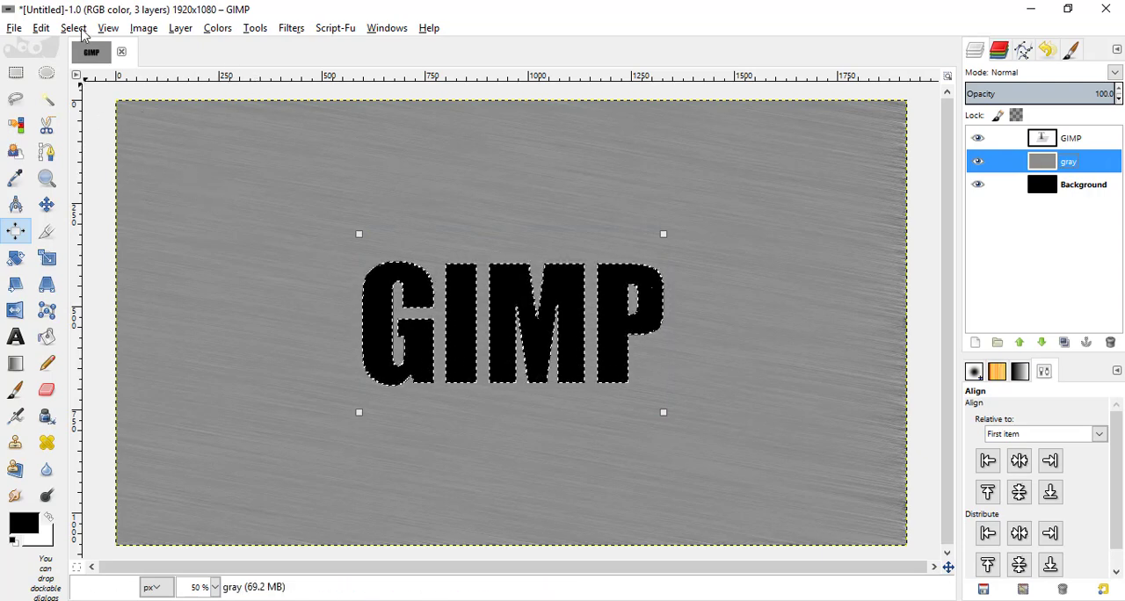
pyautogui.moveTo(652, 199)
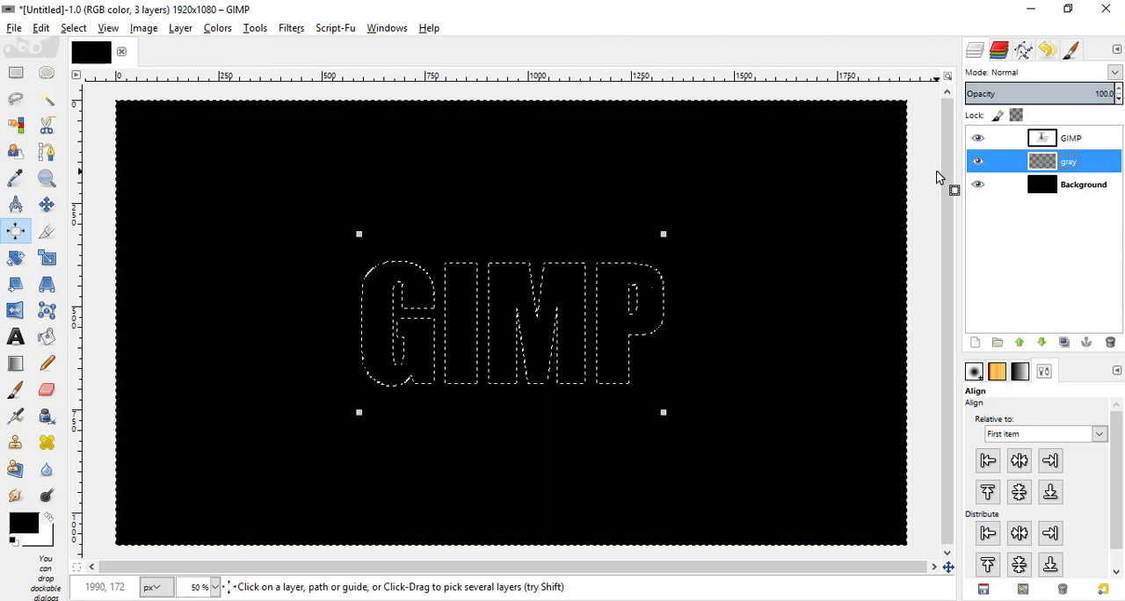
pyautogui.click(978, 137)
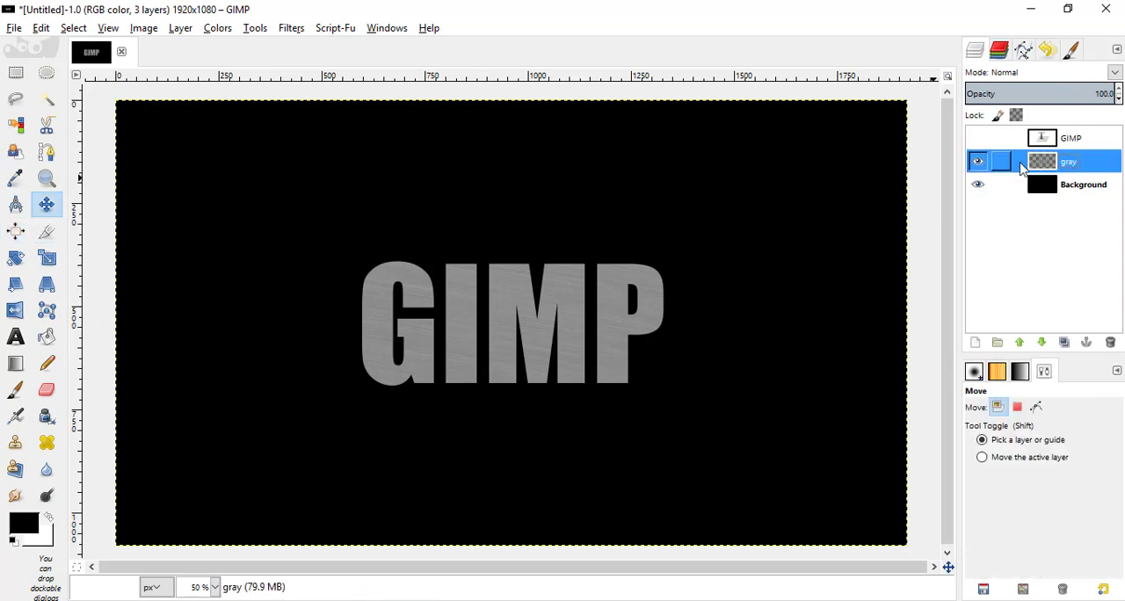
# - Bring up Script-Fu Layer Effects Bevel and Emboss for the gray layer
pyautogui.click(977, 162)
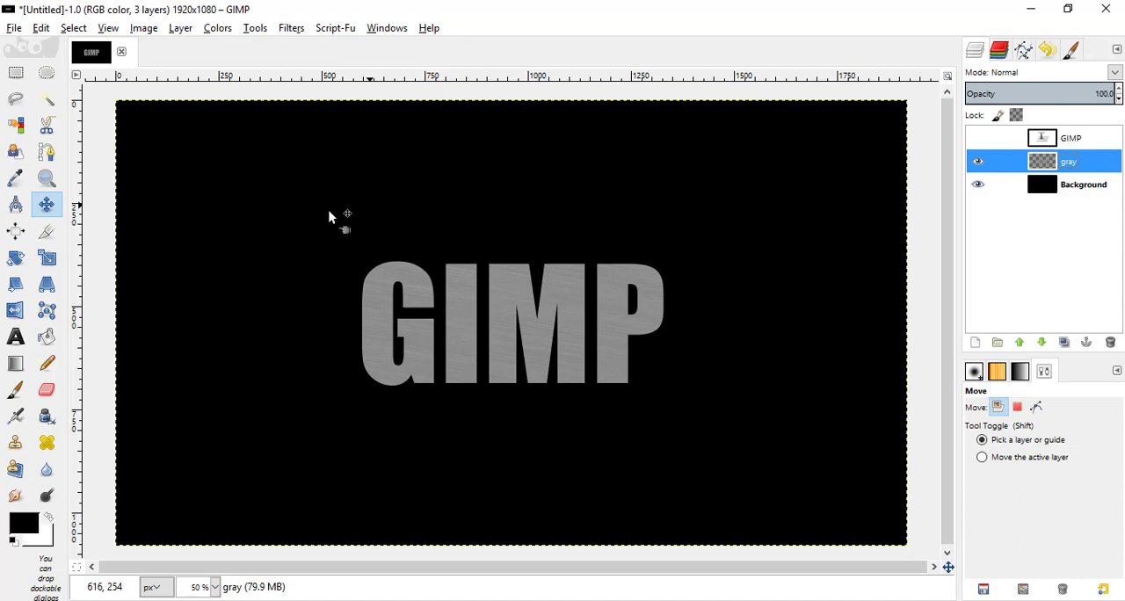
pyautogui.click(334, 28)
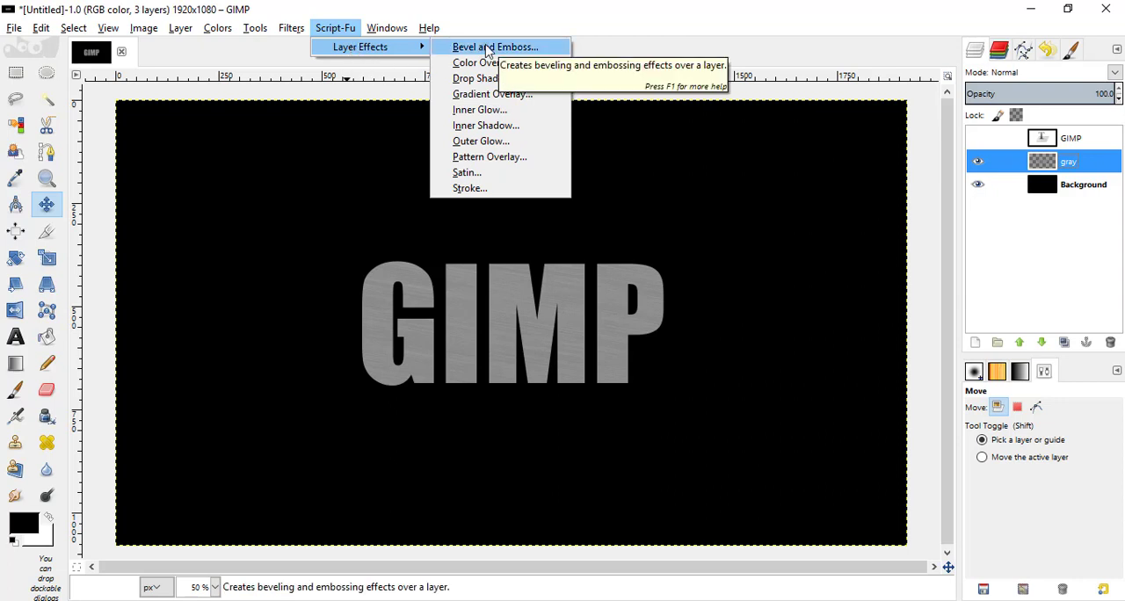
pyautogui.click(492, 46)
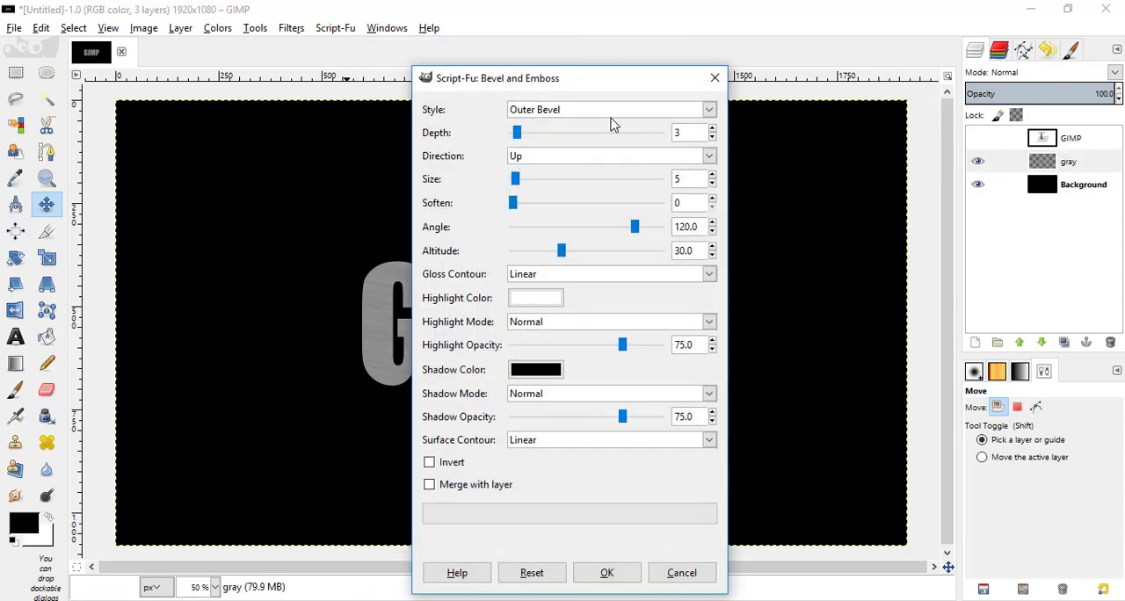
# - Apply an Inner Bevel with depth 32, size 10 and Ring gloss contour to the gray lettering
pyautogui.click(612, 109)
pyautogui.write('2')
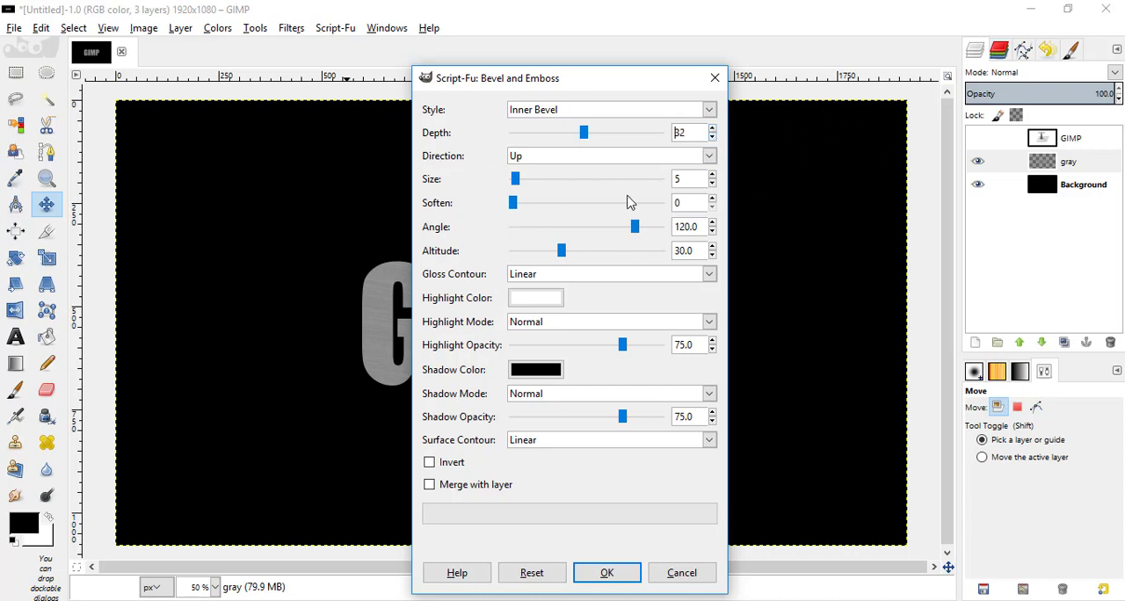
pyautogui.click(714, 176)
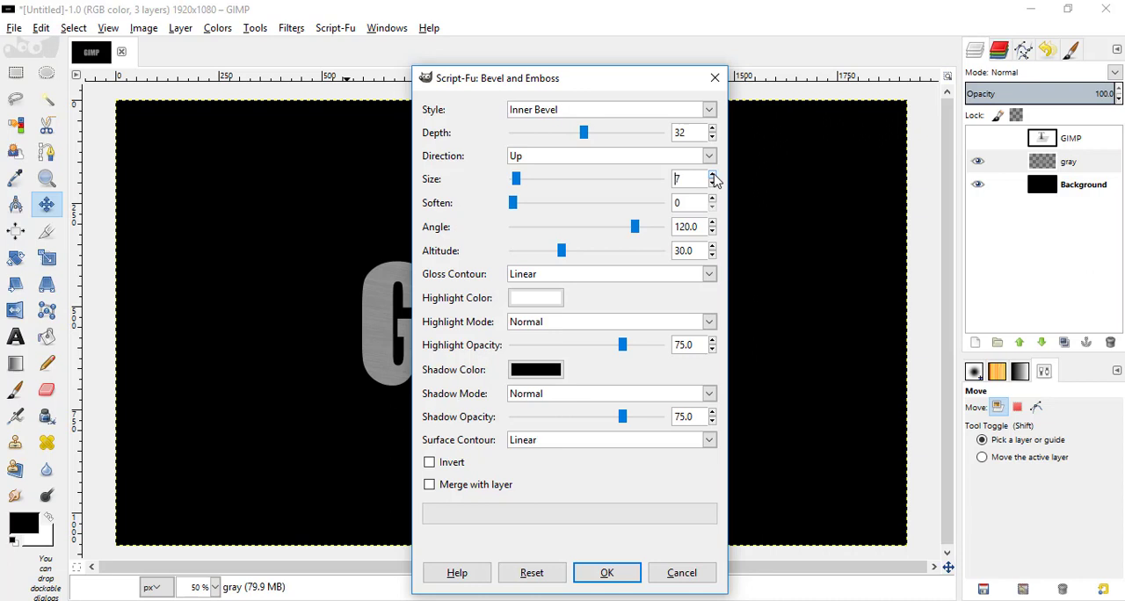
pyautogui.click(714, 176)
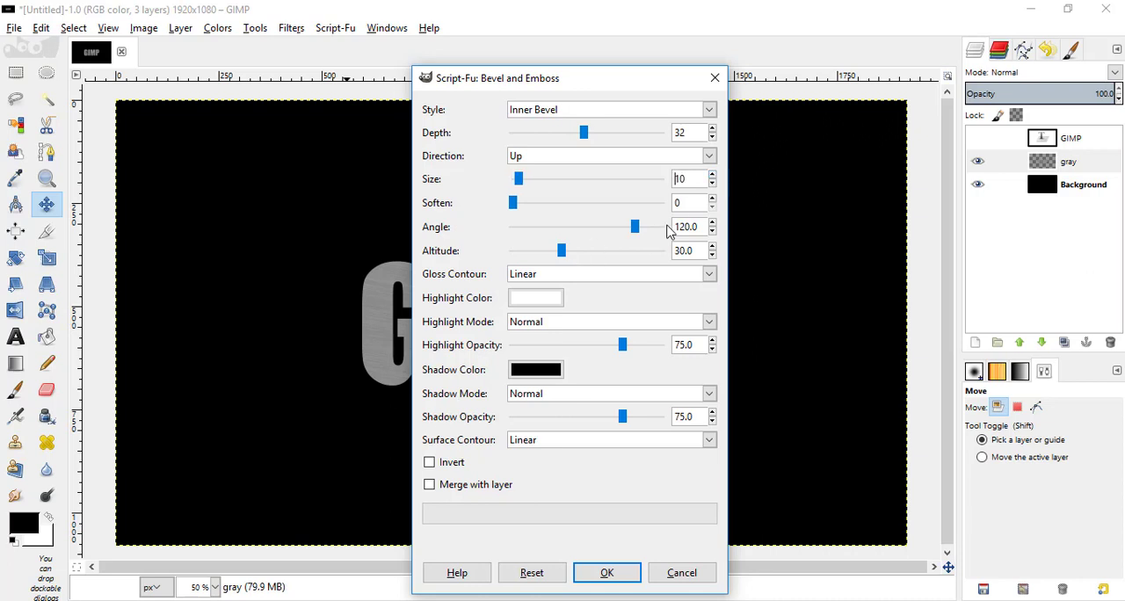
pyautogui.moveTo(562, 281)
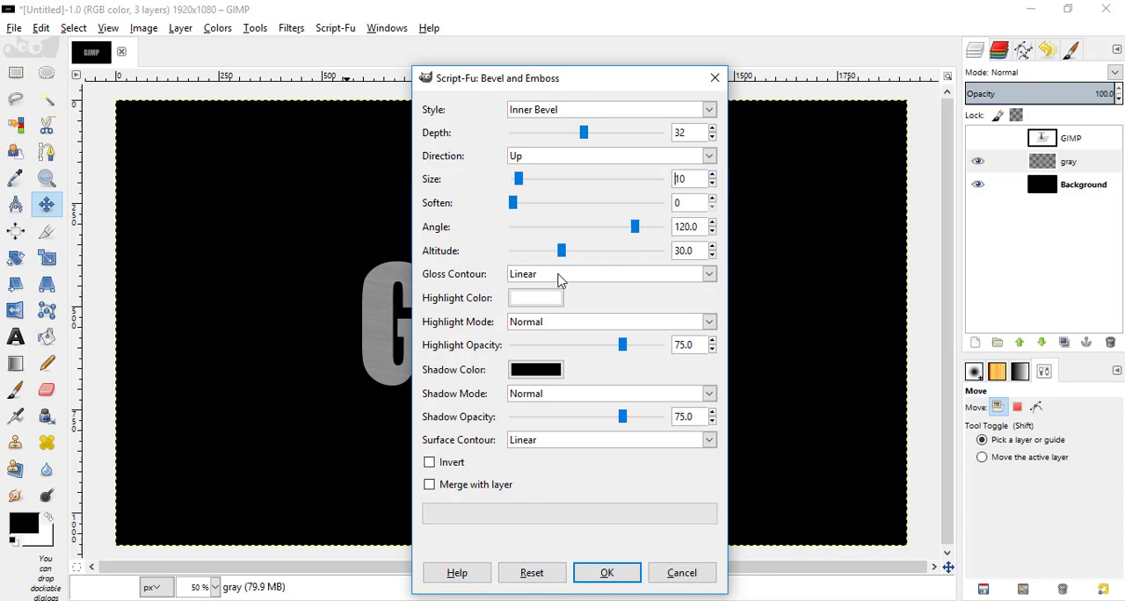
pyautogui.click(612, 275)
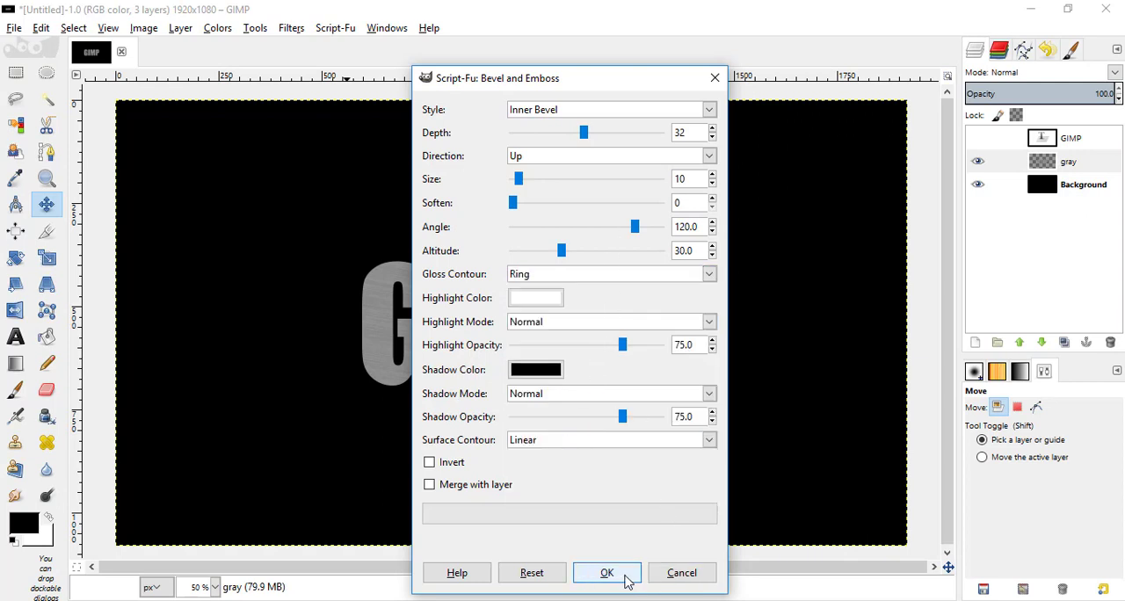
pyautogui.click(606, 573)
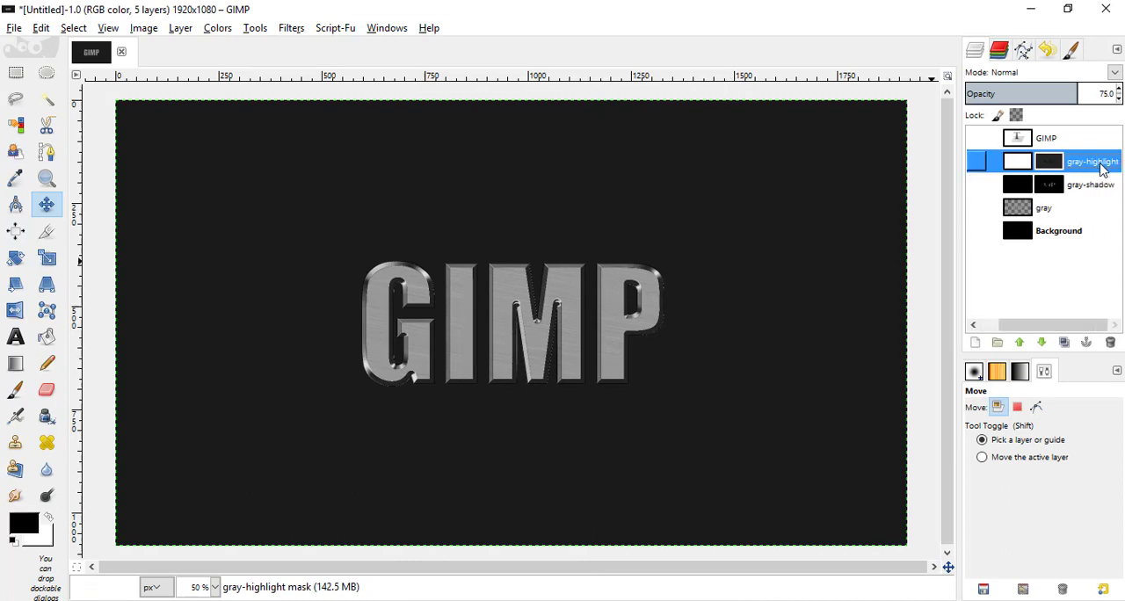
# - Delete the gray-highlight layer and make the gray text layer active
pyautogui.click(977, 161)
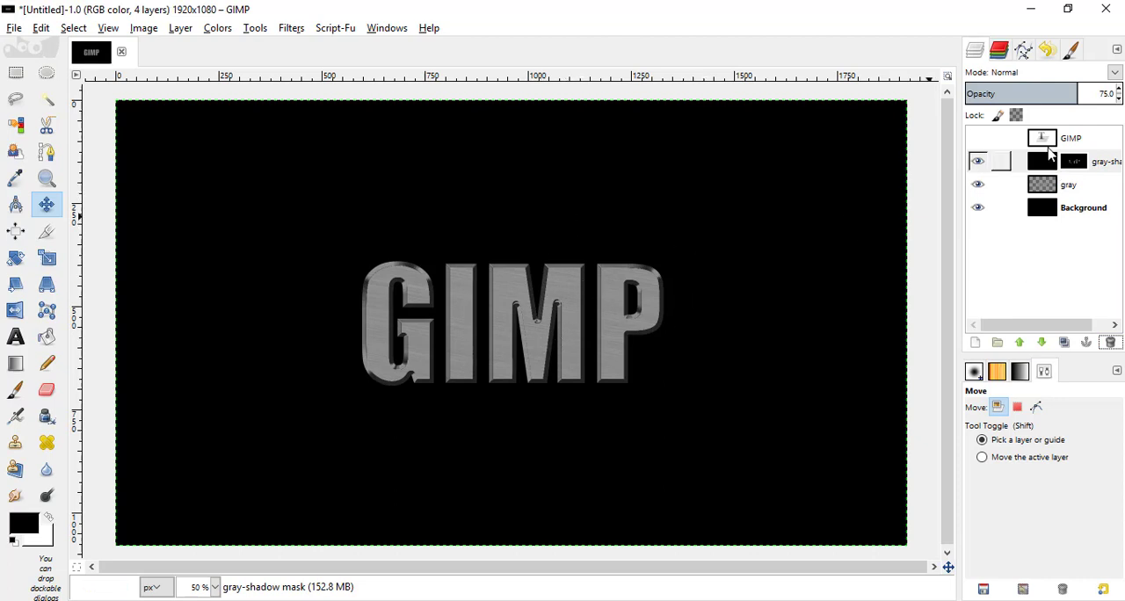
pyautogui.click(1069, 185)
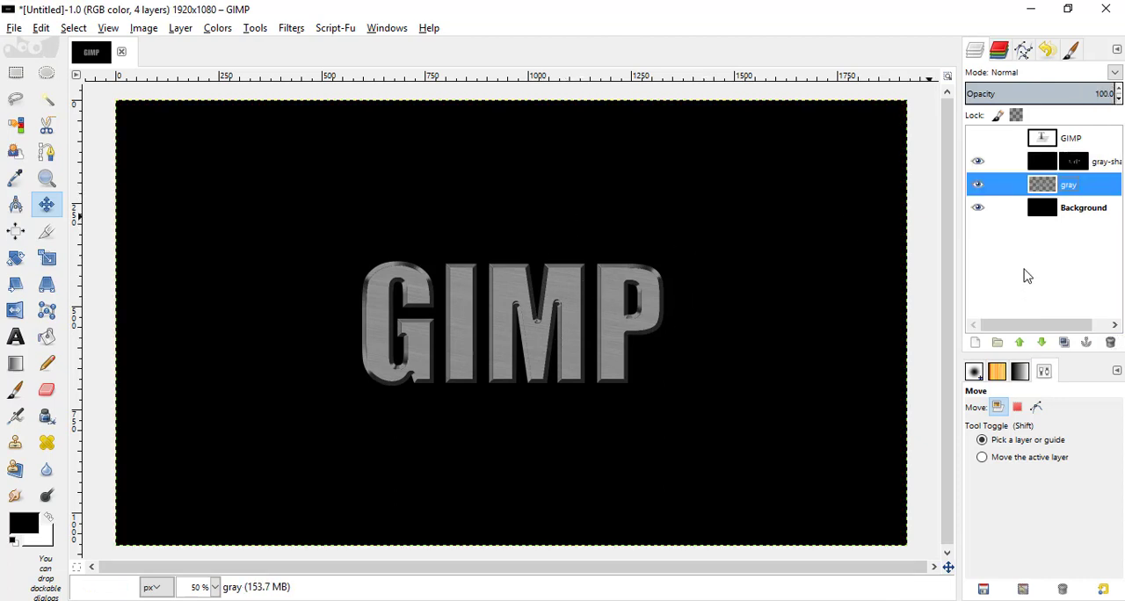
pyautogui.moveTo(974, 343)
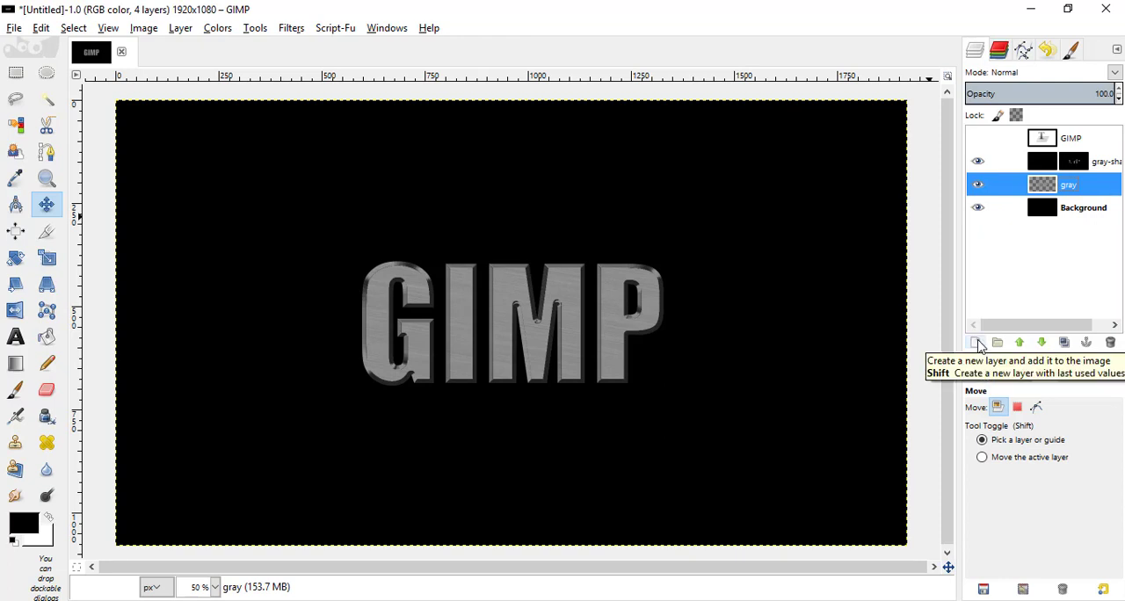
# - Create a new transparent top layer and ready the Blend tool for a gradient fill
pyautogui.click(977, 342)
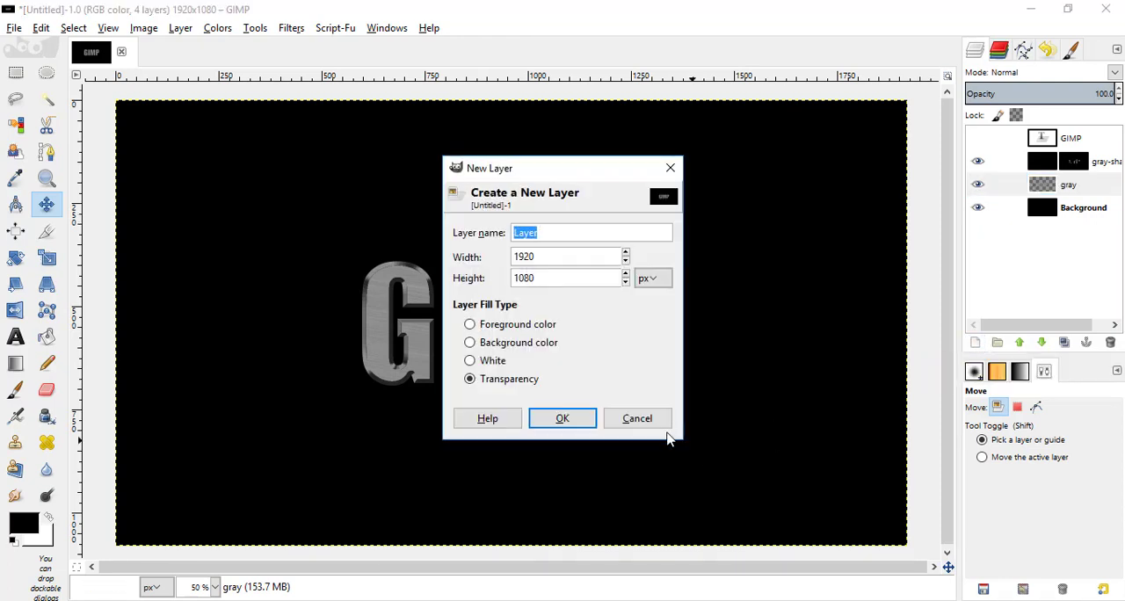
pyautogui.click(562, 418)
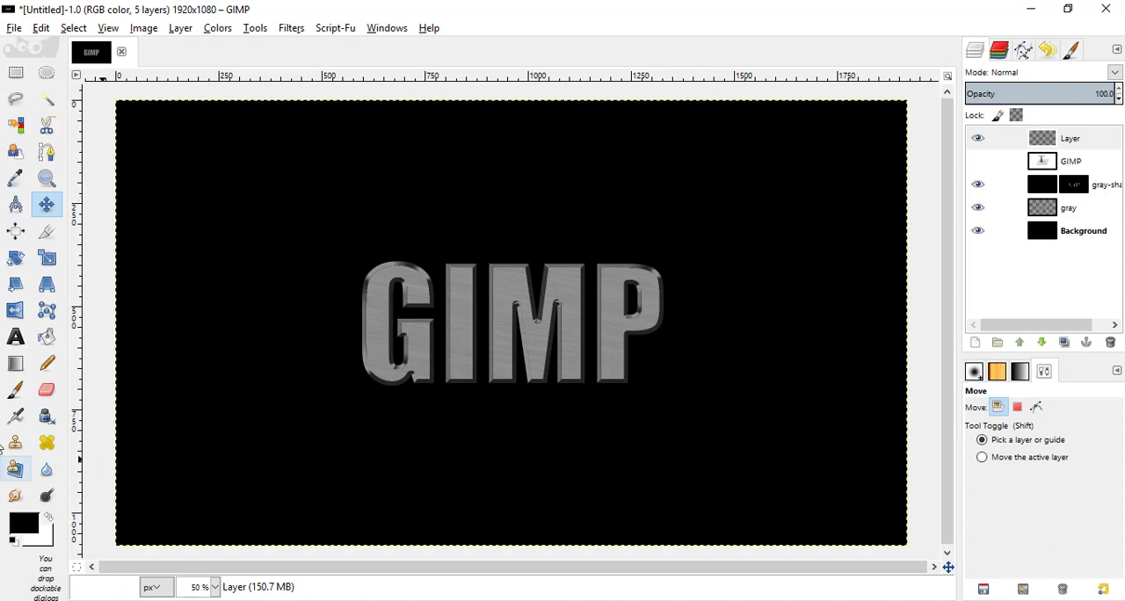
pyautogui.moveTo(14, 362)
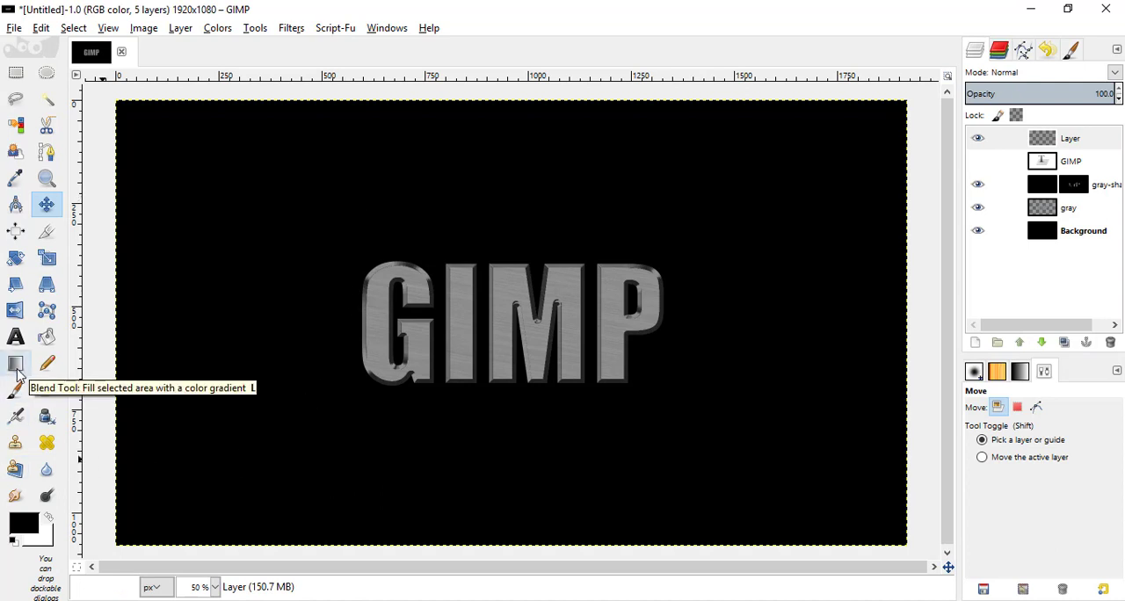
pyautogui.click(14, 363)
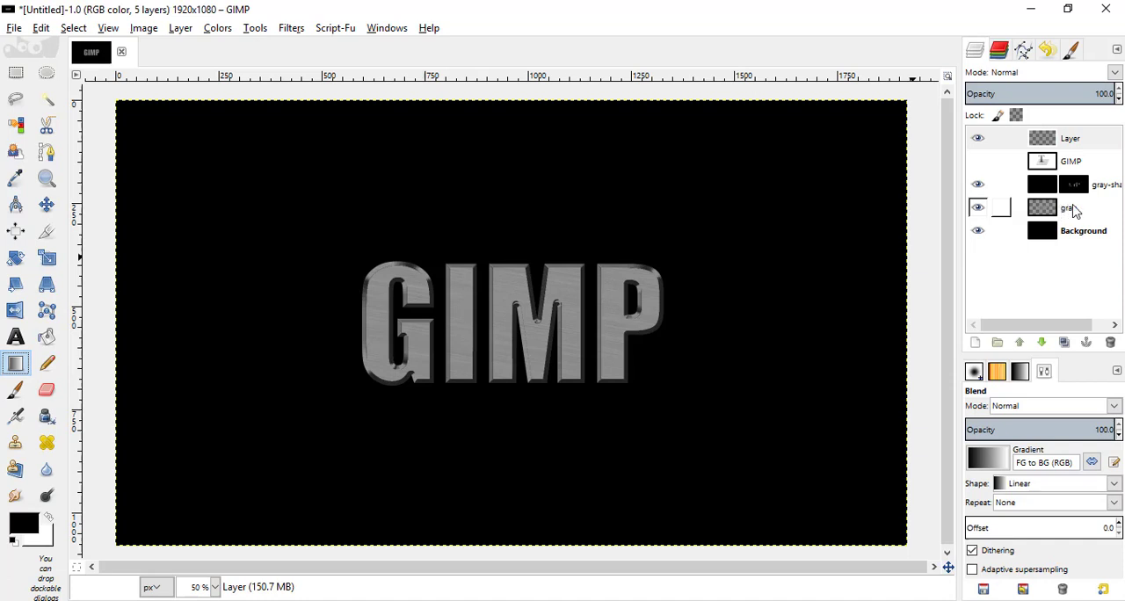
pyautogui.click(1069, 207)
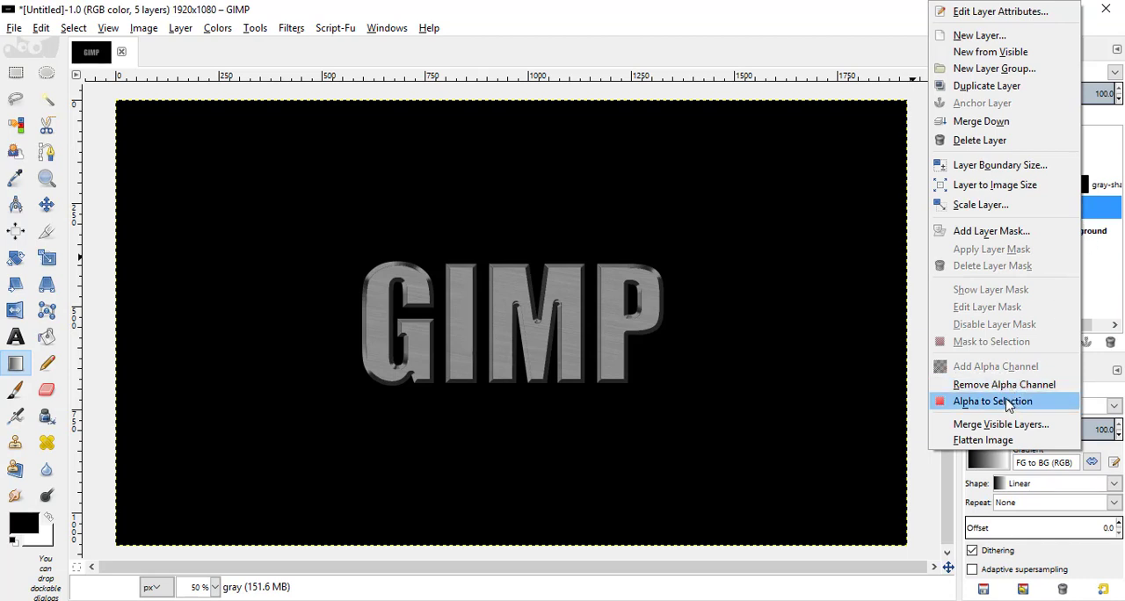
# - Load the gray lettering's alpha as a selection and activate the new top layer
pyautogui.click(992, 401)
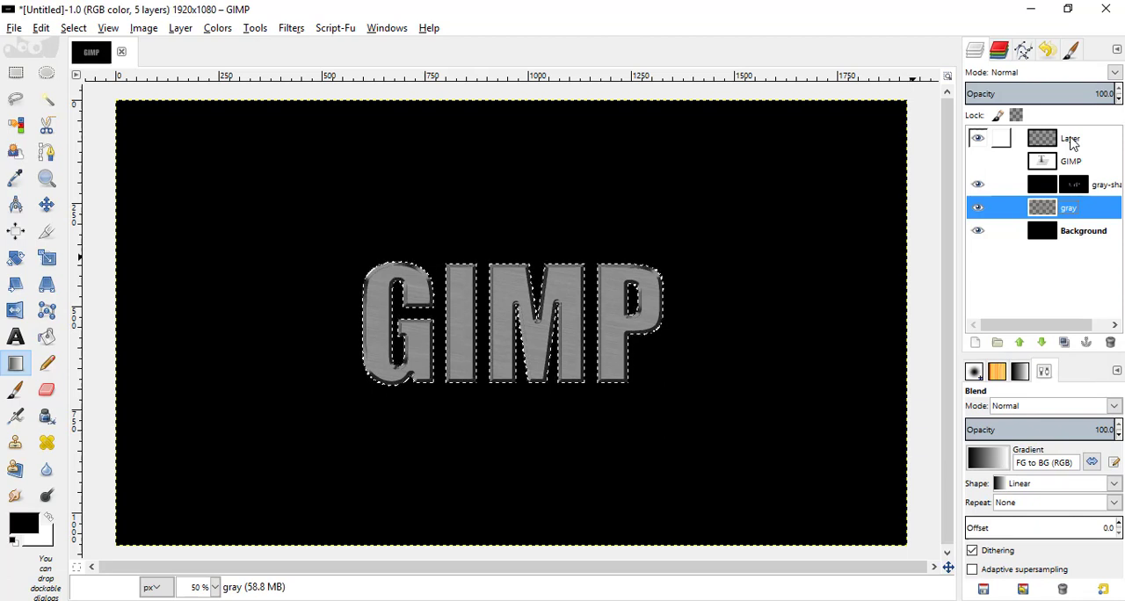
pyautogui.click(1071, 137)
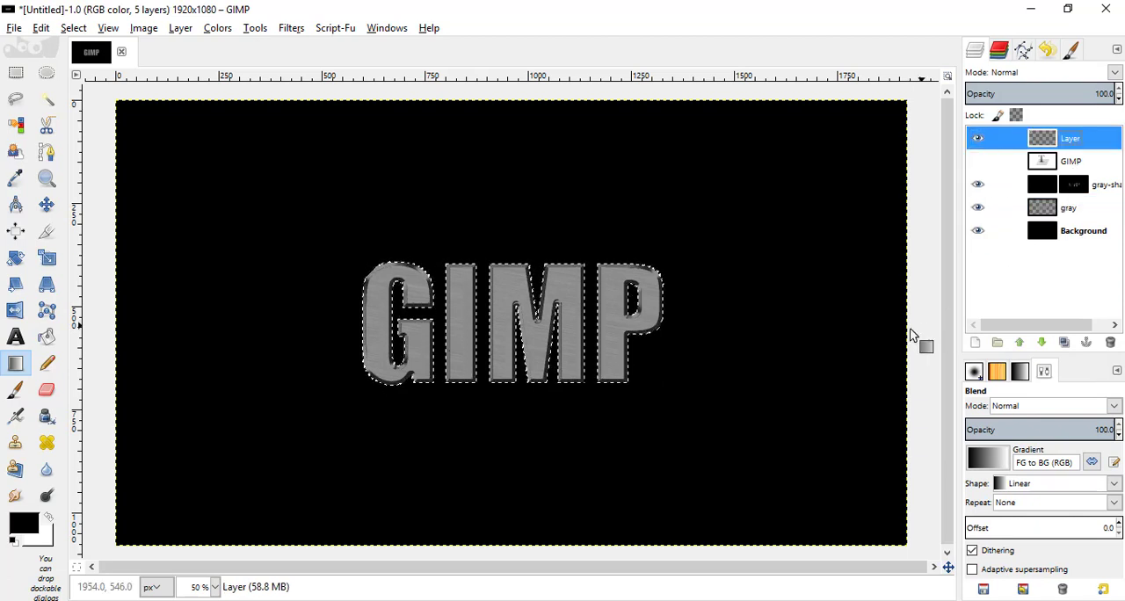
pyautogui.moveTo(16, 362)
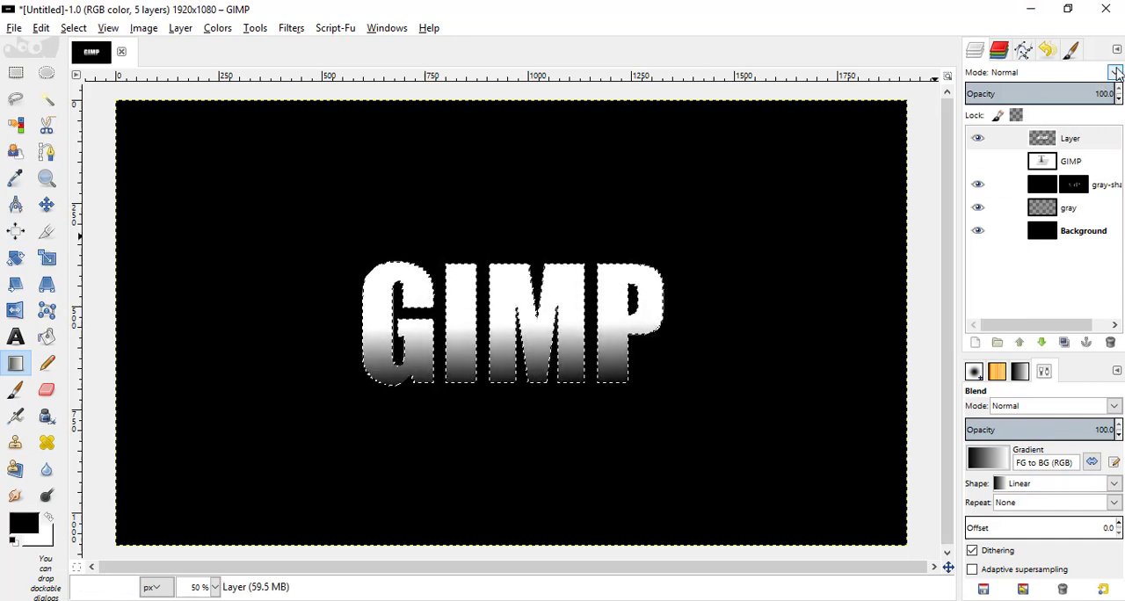
# - Set the gradient layer to Overlay mode at 80% opacity and clear the selection
pyautogui.click(1117, 72)
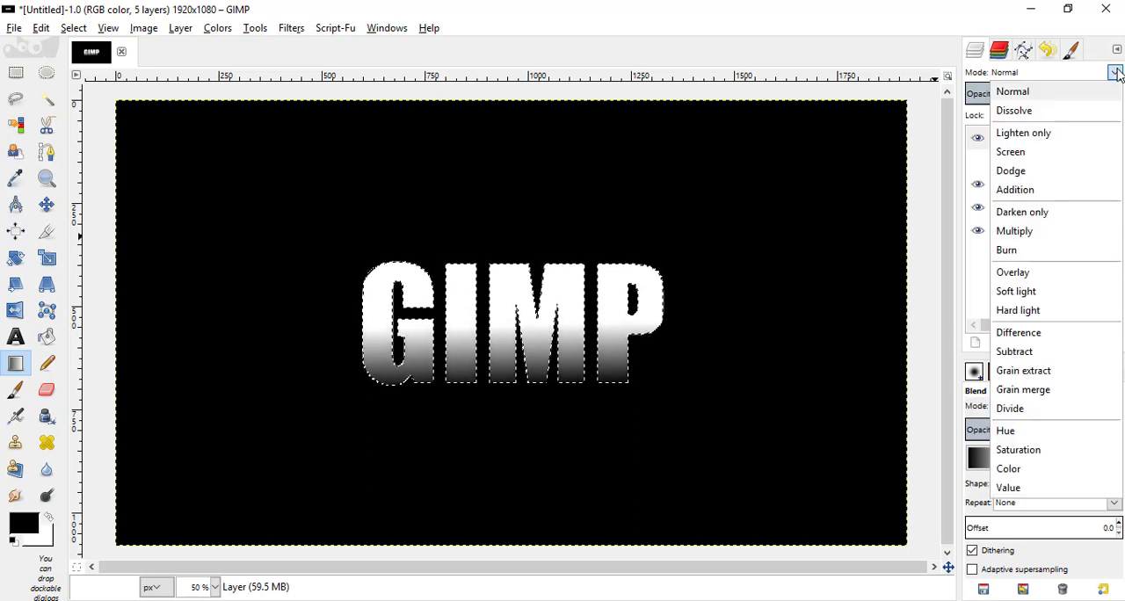
pyautogui.click(1012, 271)
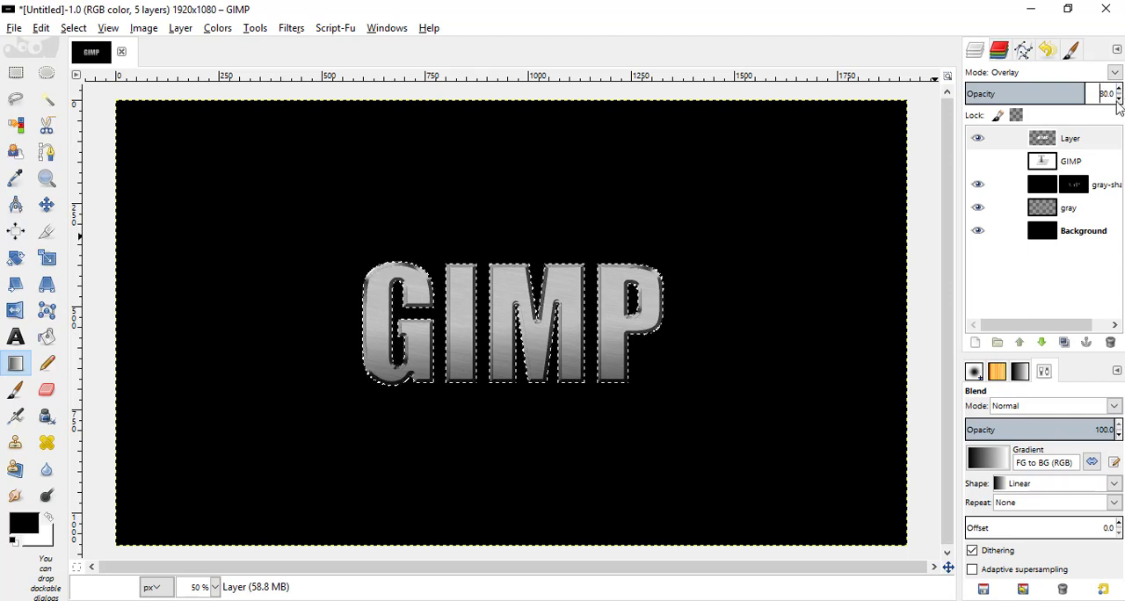
pyautogui.click(1071, 137)
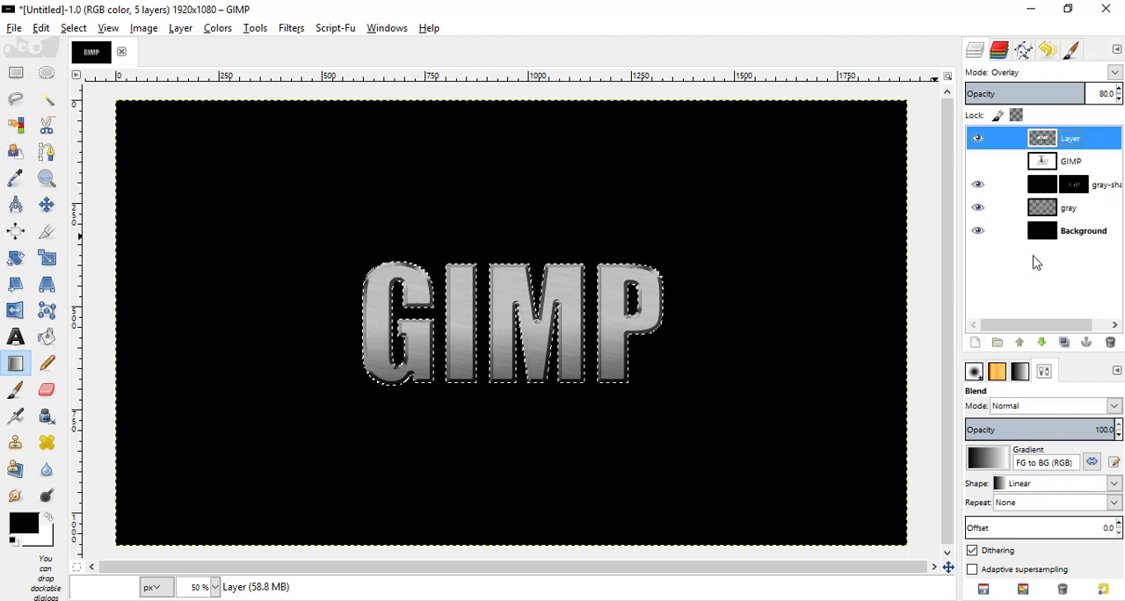
pyautogui.click(74, 28)
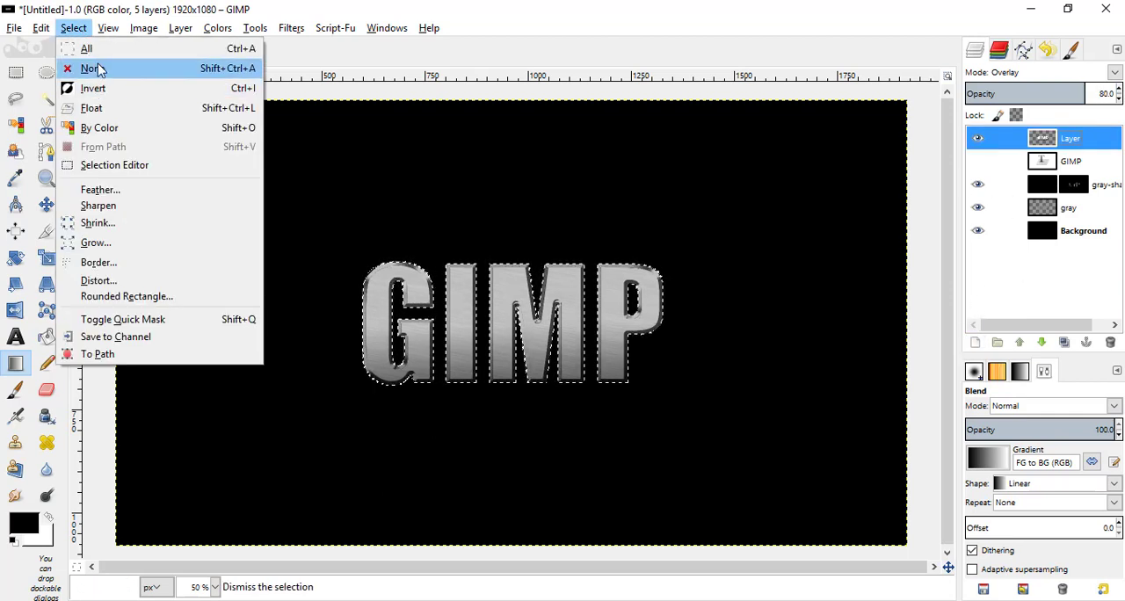
pyautogui.click(90, 69)
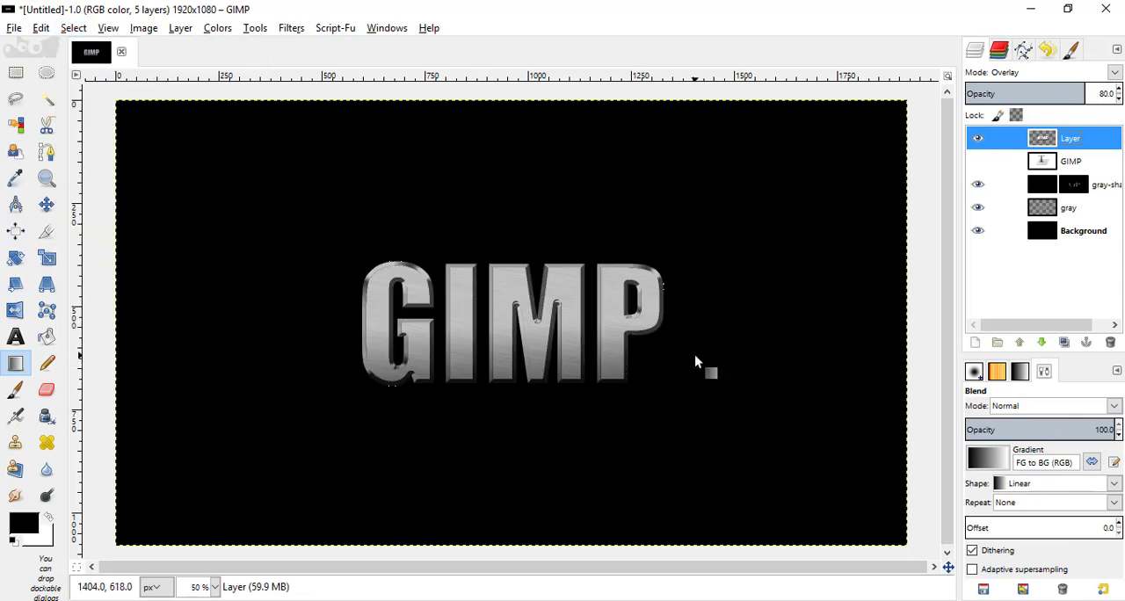